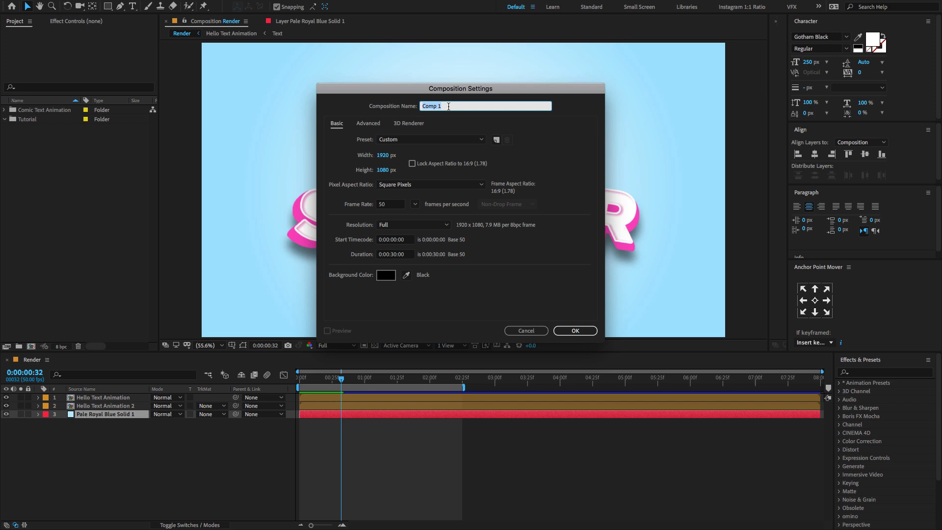
# Create the 'Main Render' composition with the HDTV 1080 29.97 preset (1920×1080, 10 seconds)
pyautogui.write('Main Render')
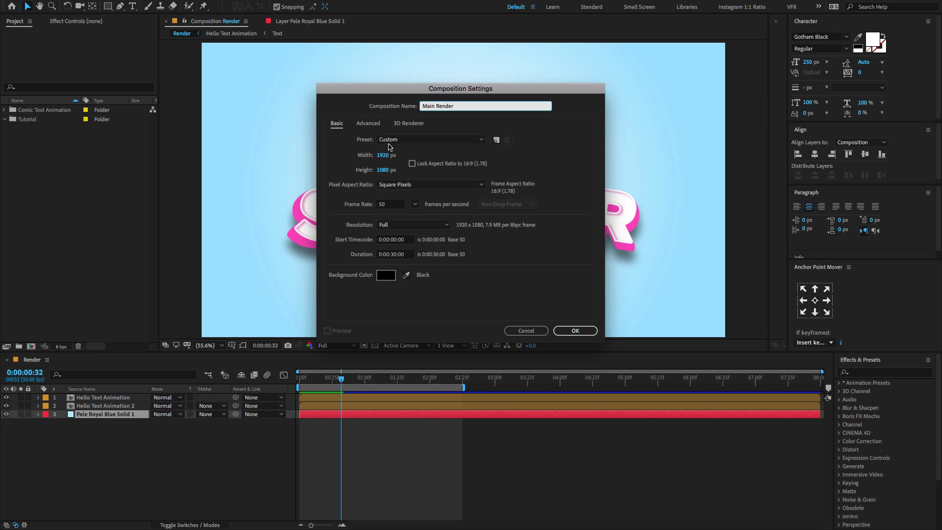
pyautogui.click(389, 155)
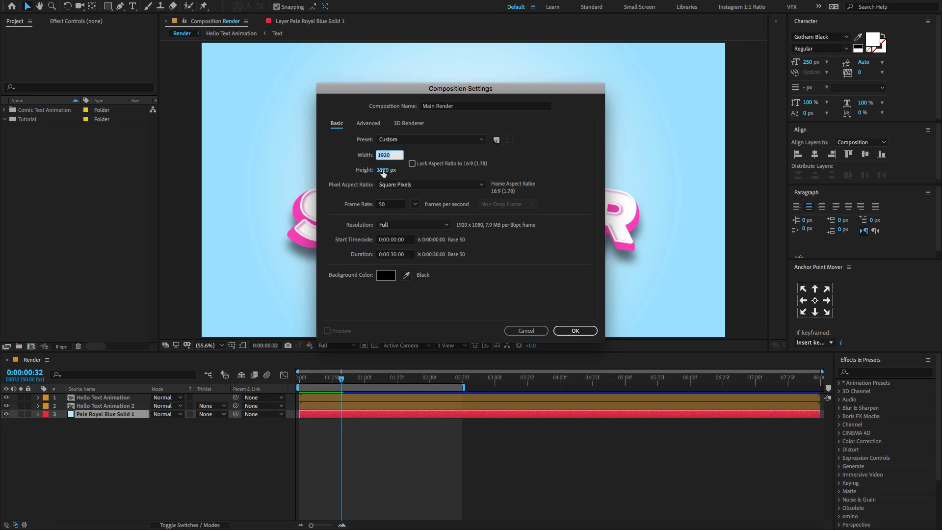
pyautogui.click(389, 169)
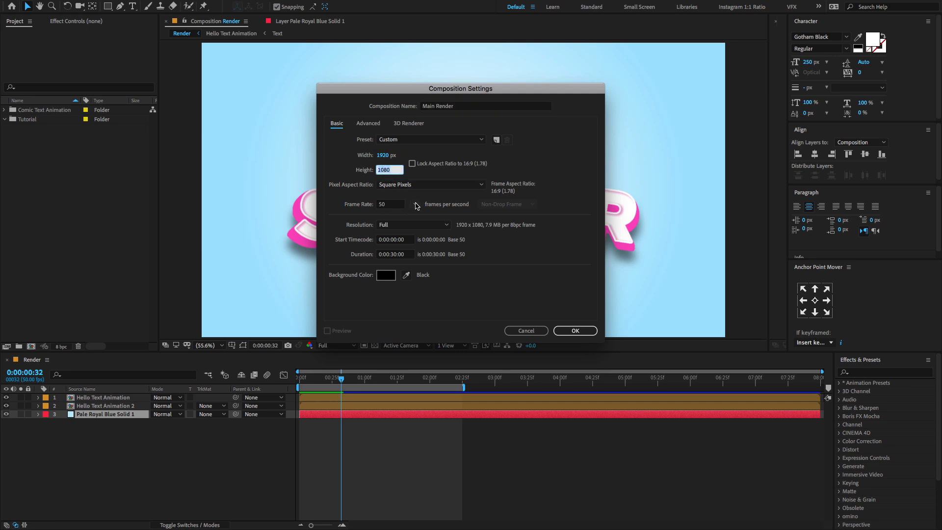
pyautogui.click(431, 139)
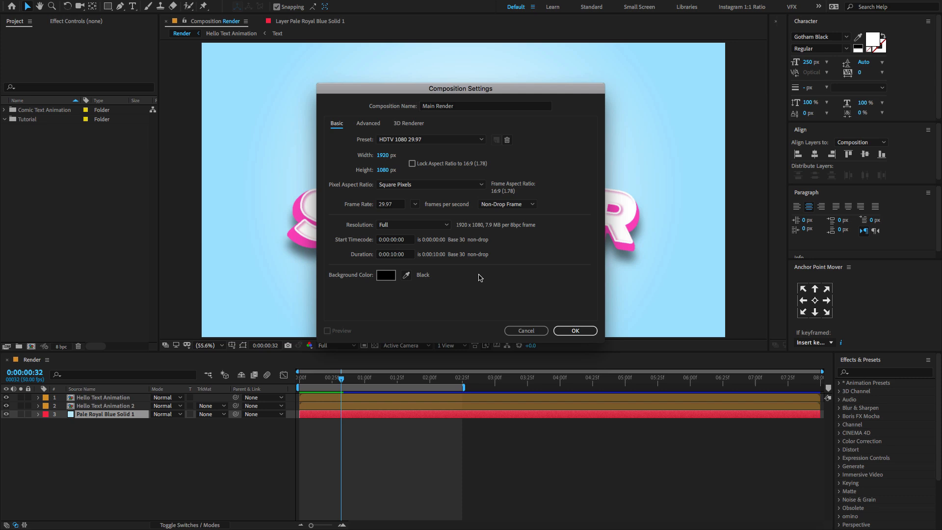
pyautogui.click(573, 330)
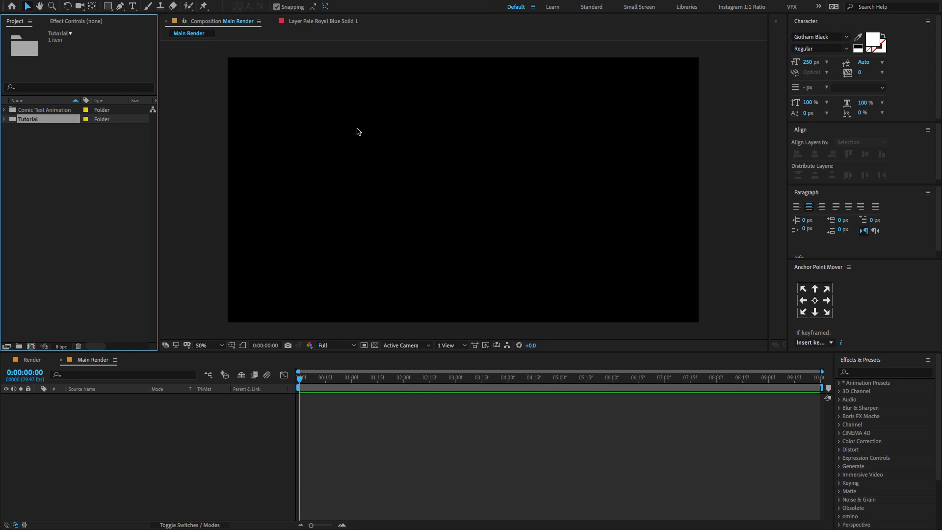
pyautogui.moveTo(359, 134)
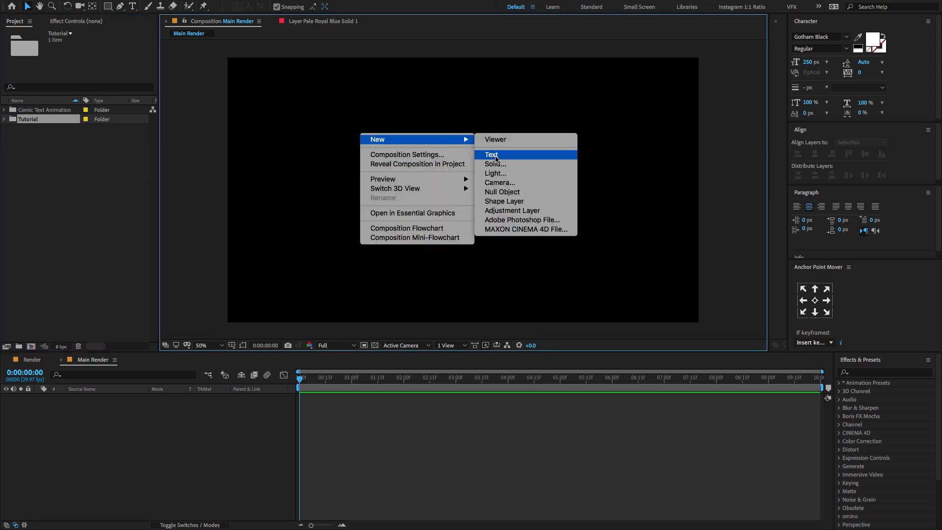
# Add a full-frame solid layer coloured pale blue C1ECFA
pyautogui.click(495, 164)
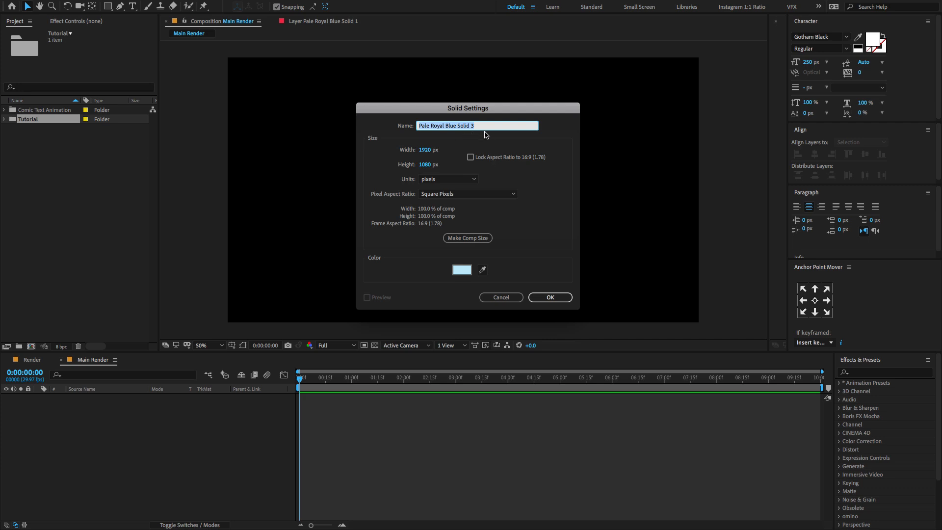
pyautogui.click(462, 269)
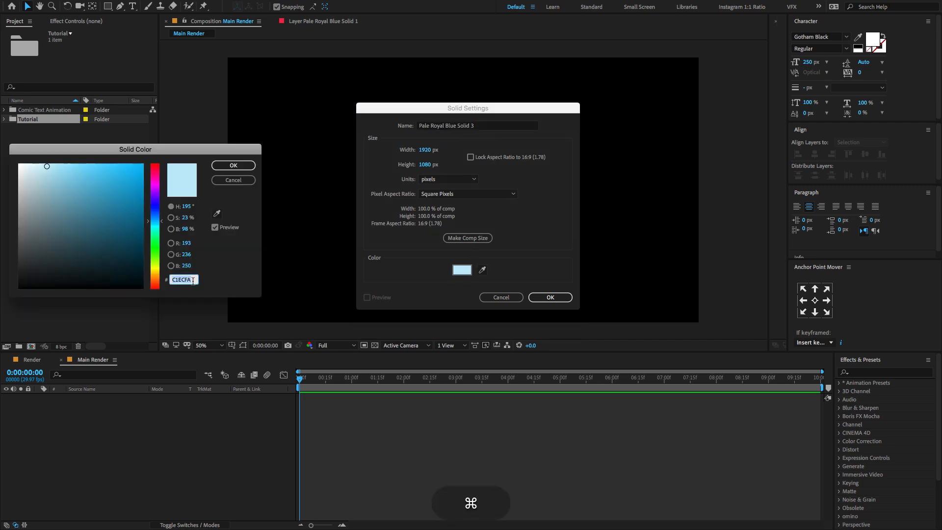
pyautogui.click(232, 165)
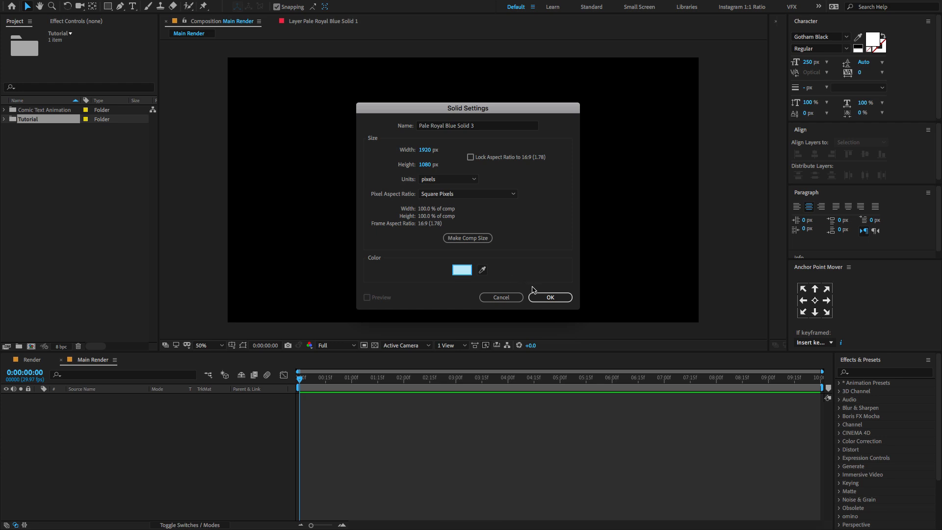
pyautogui.click(549, 297)
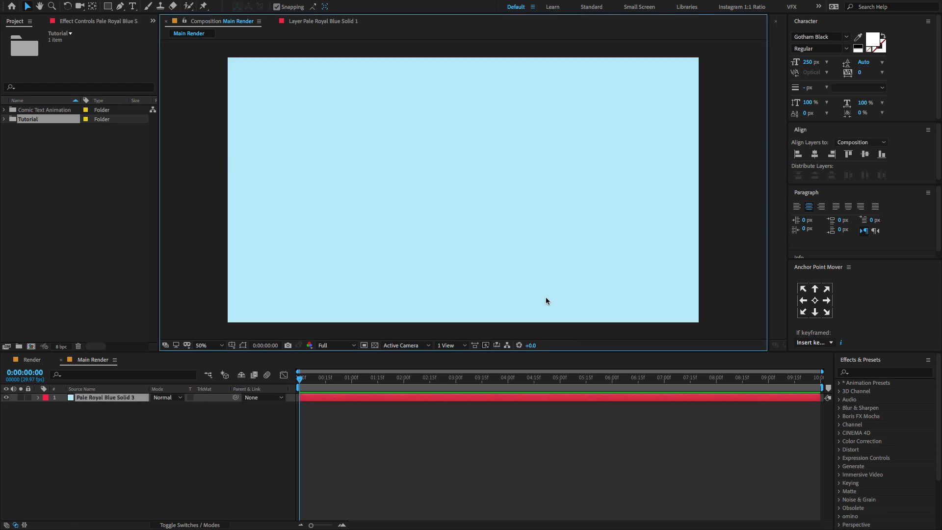
# Apply the Gradient Ramp effect to the solid with a Radial ramp shape
pyautogui.write('ramp')
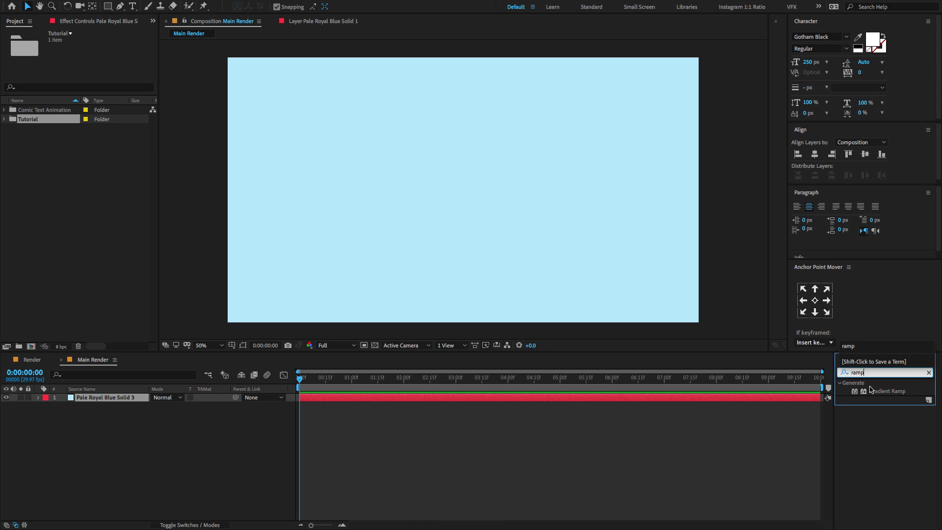
pyautogui.doubleClick(887, 391)
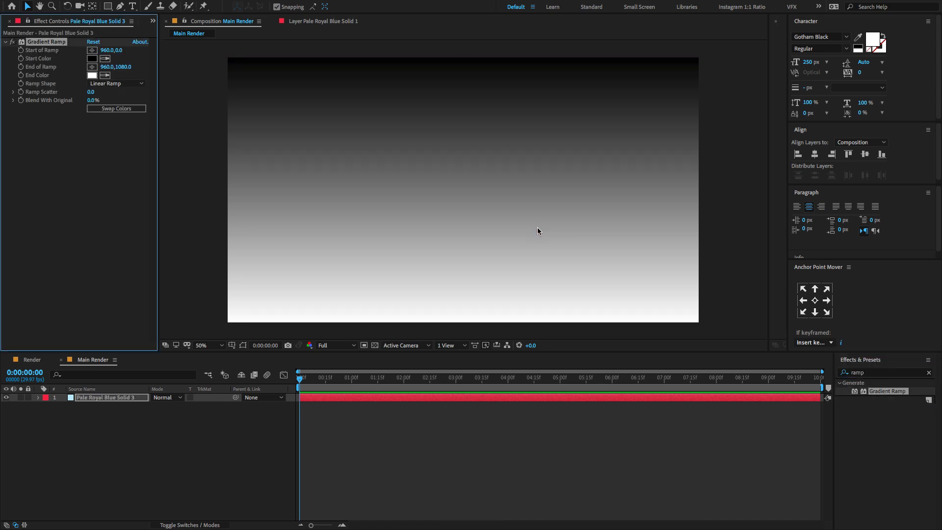
pyautogui.click(116, 83)
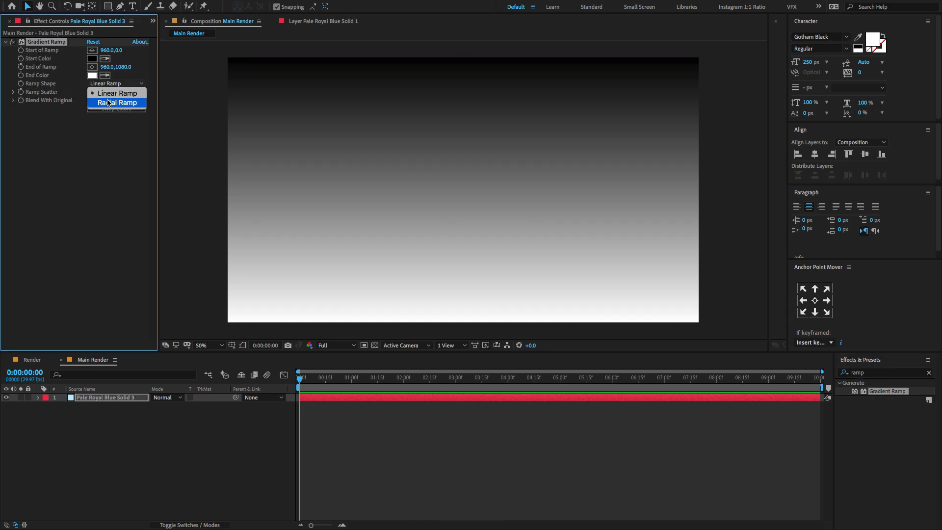
pyautogui.click(117, 102)
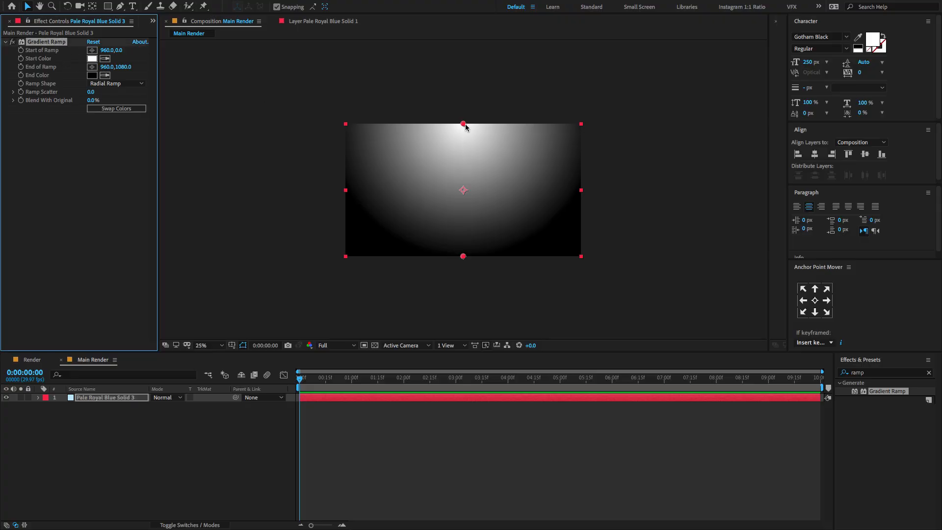
# Centre the gradient, widen its outer edge, and set the End Color to light blue
pyautogui.moveTo(463, 124); pyautogui.dragTo(463, 191)
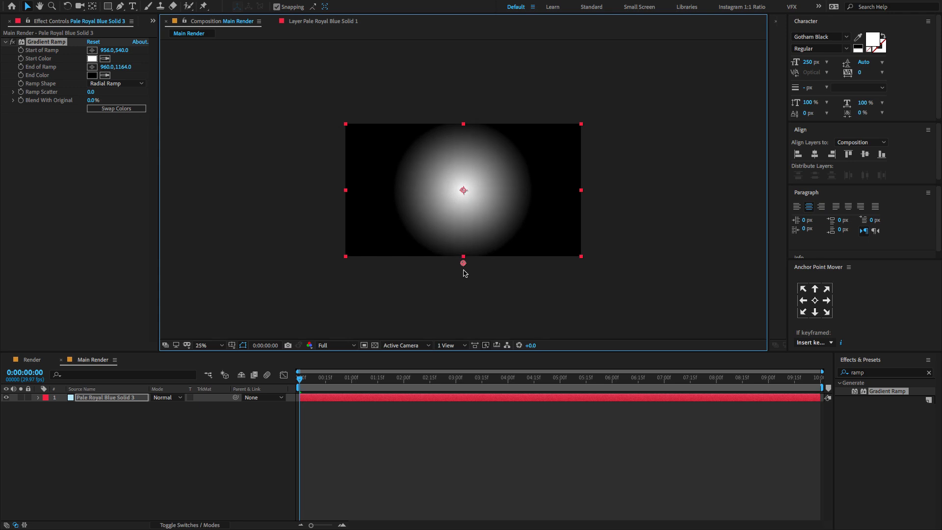
pyautogui.moveTo(463, 262); pyautogui.dragTo(466, 298)
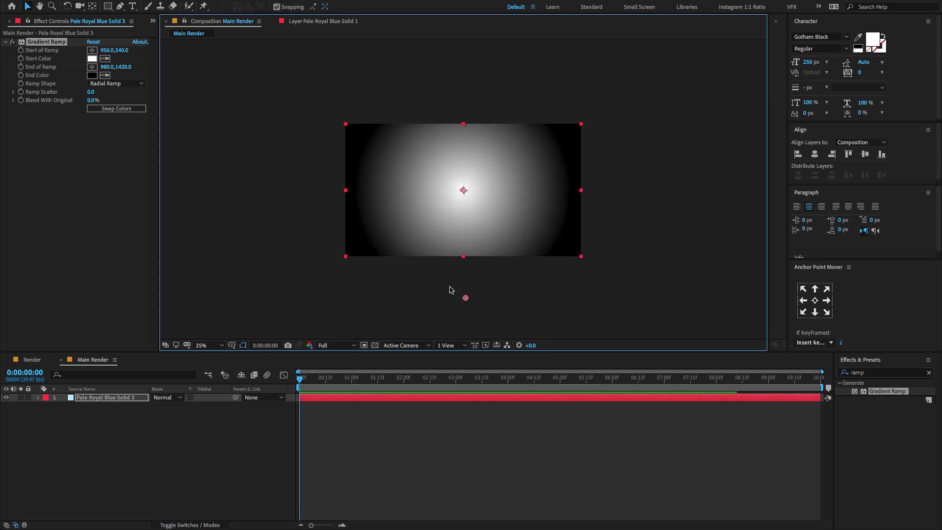
pyautogui.click(93, 75)
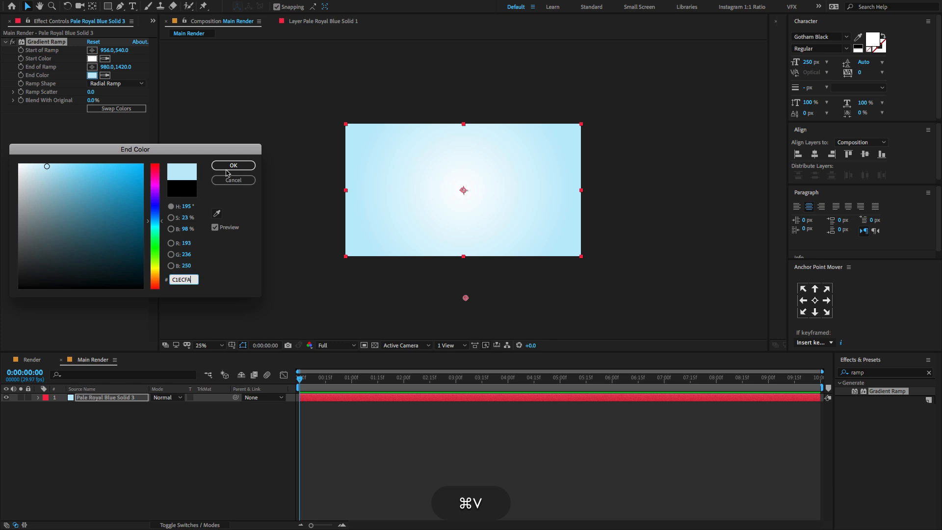
pyautogui.click(233, 165)
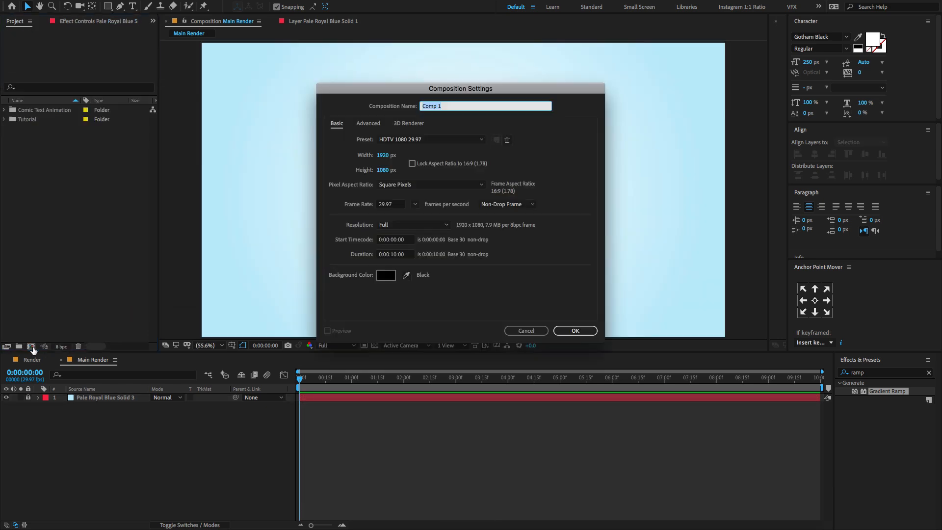
# Create a custom-preset composition named 'Text Placeholder'
pyautogui.click(448, 106)
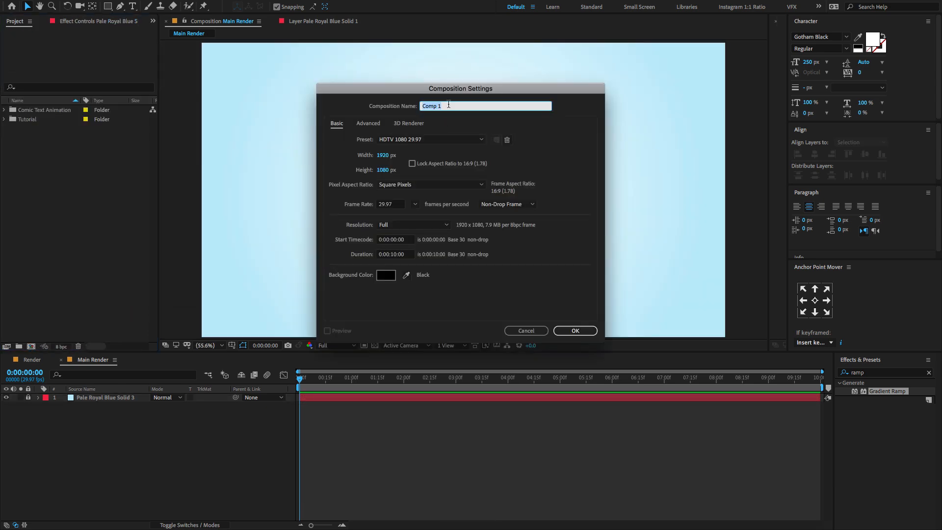
pyautogui.write('Text Placeh')
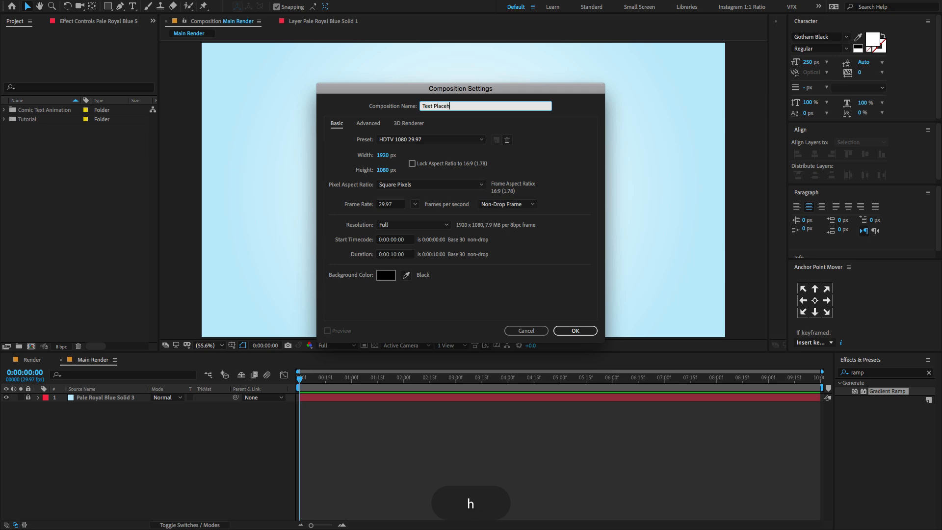
pyautogui.write('older')
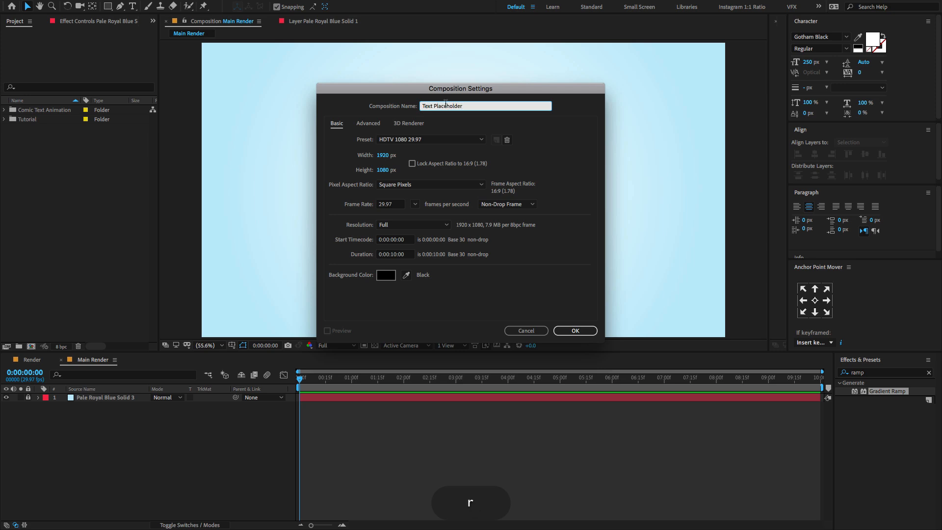
pyautogui.click(429, 138)
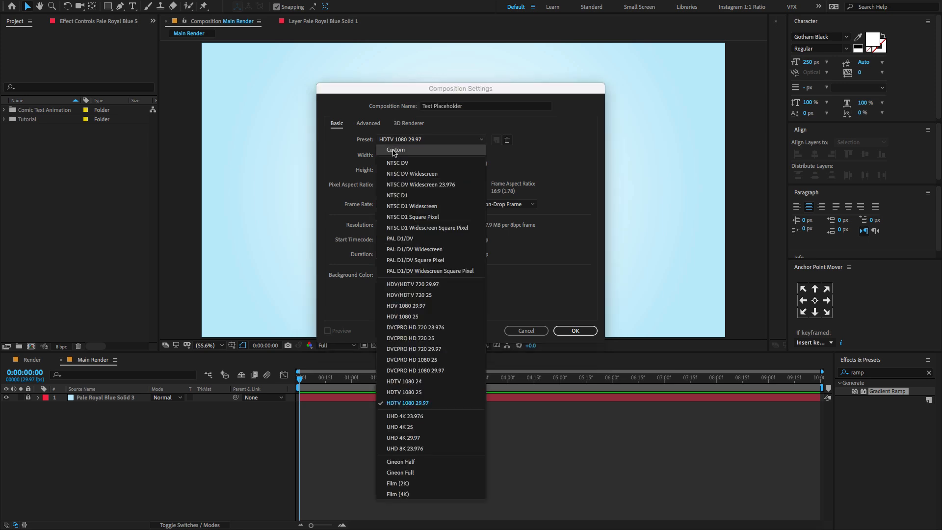
pyautogui.click(395, 150)
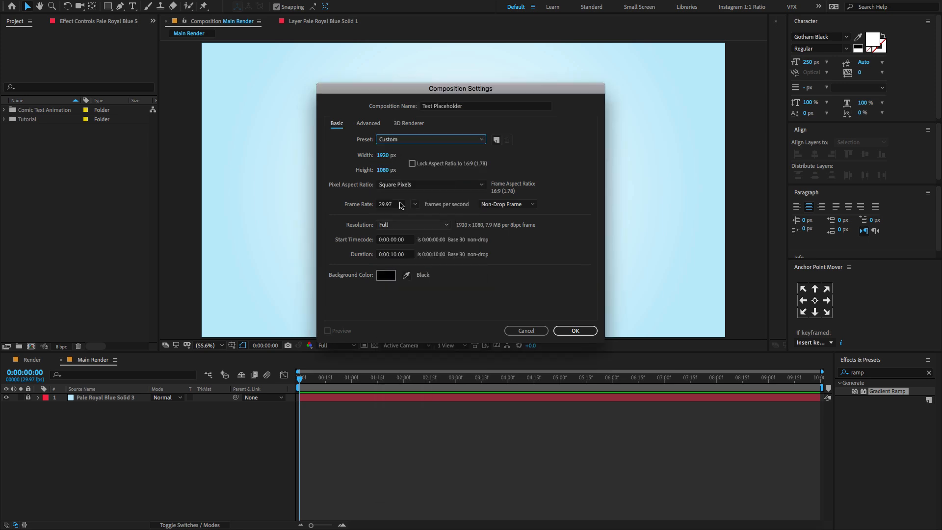
pyautogui.click(573, 330)
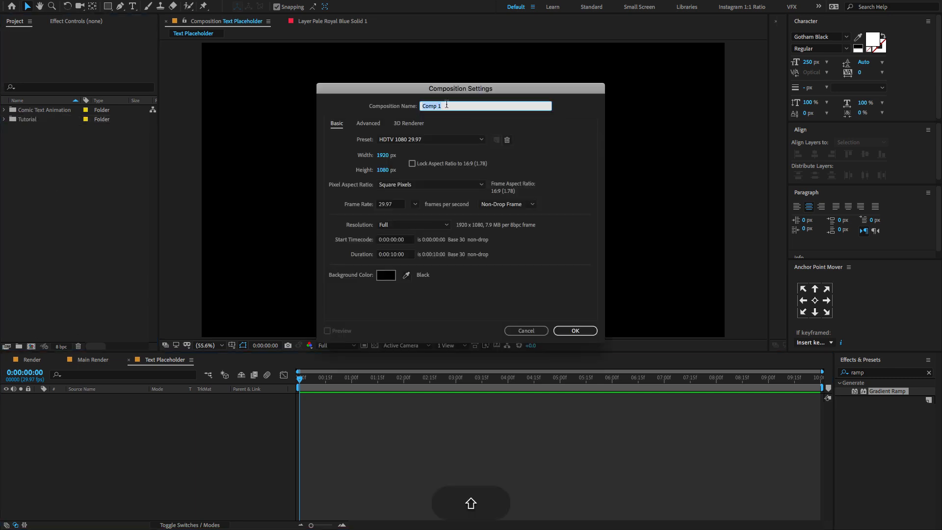
# Create a second custom 1920×1080 composition named 'TEXT'
pyautogui.write('TEXT')
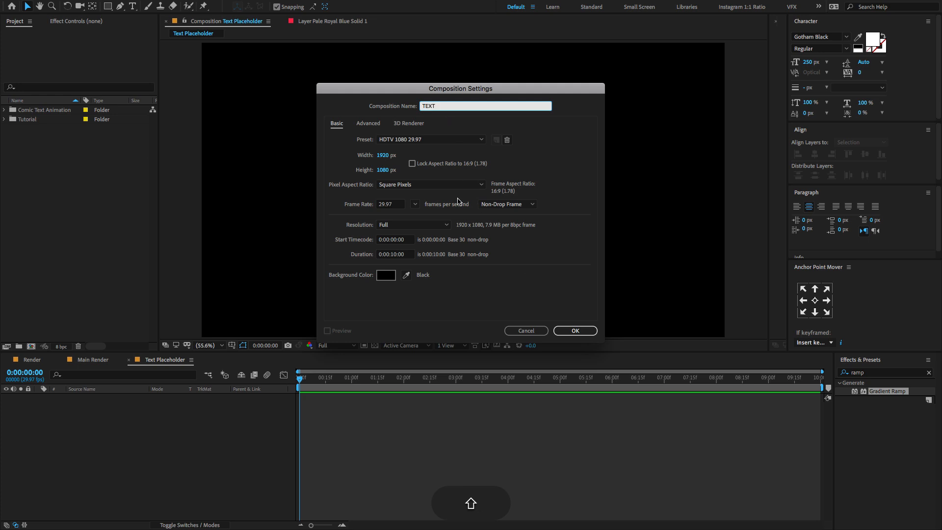
pyautogui.click(431, 139)
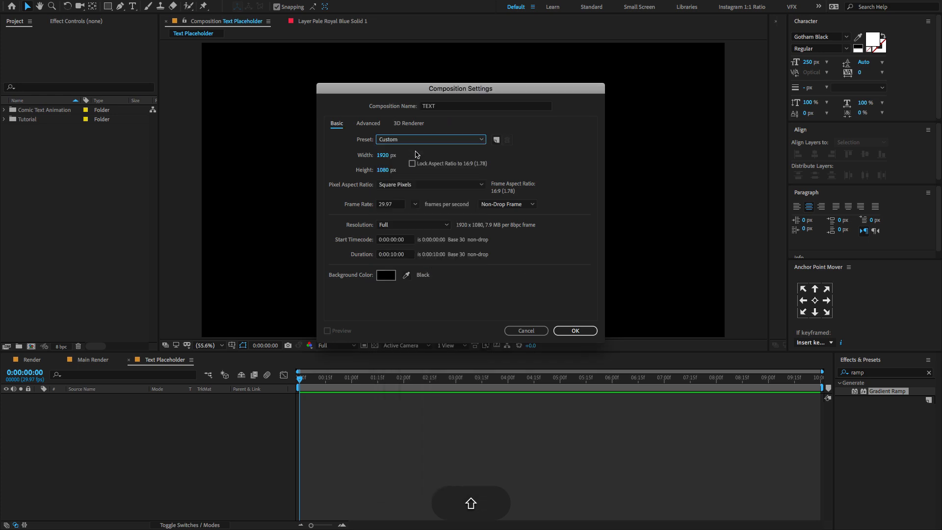
pyautogui.click(573, 330)
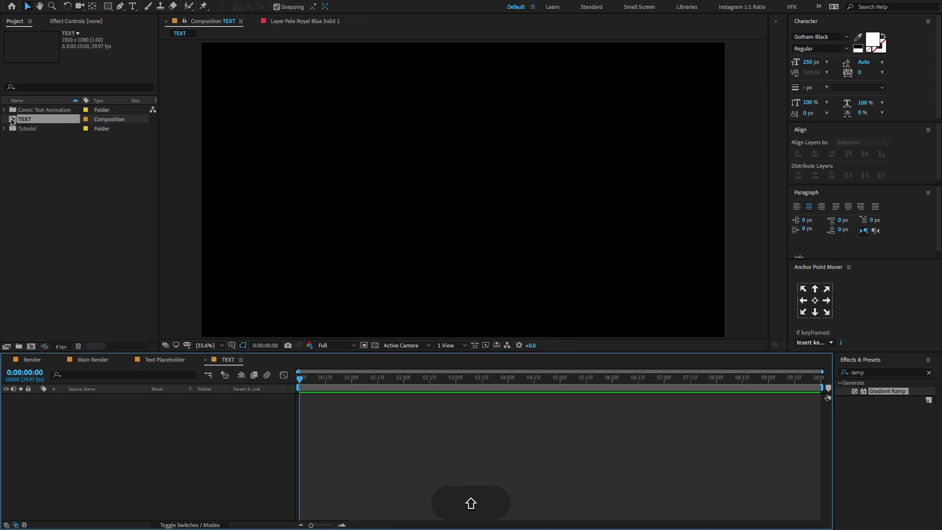
# Add a text layer reading 'HELLO' to the TEXT composition
pyautogui.click(5, 129)
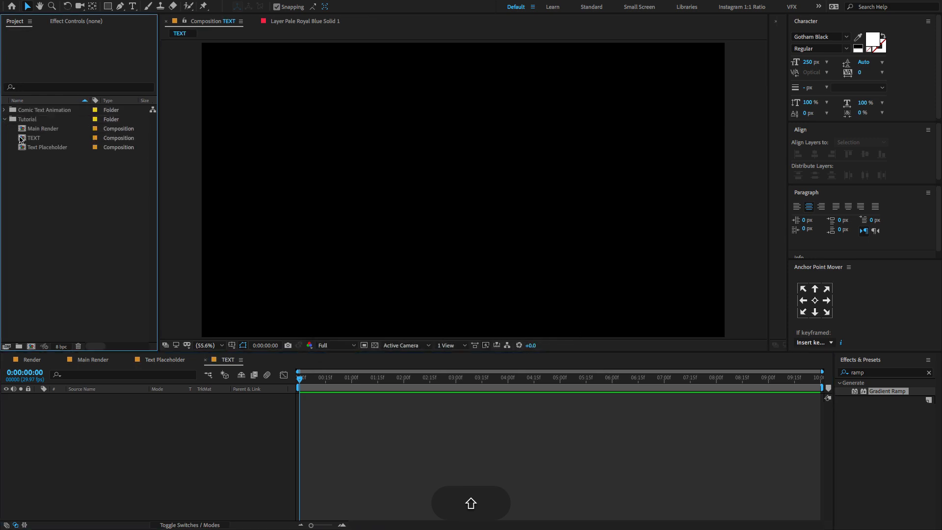
pyautogui.click(34, 138)
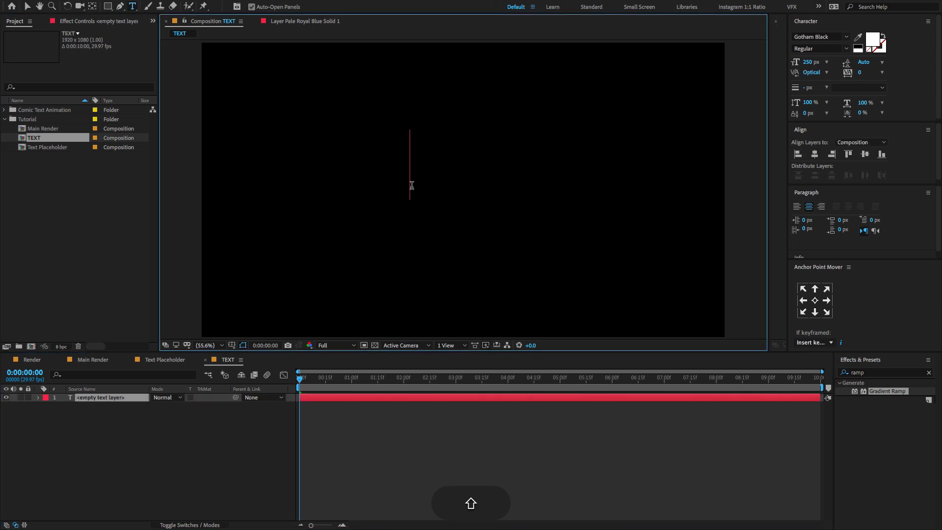
pyautogui.write('HE')
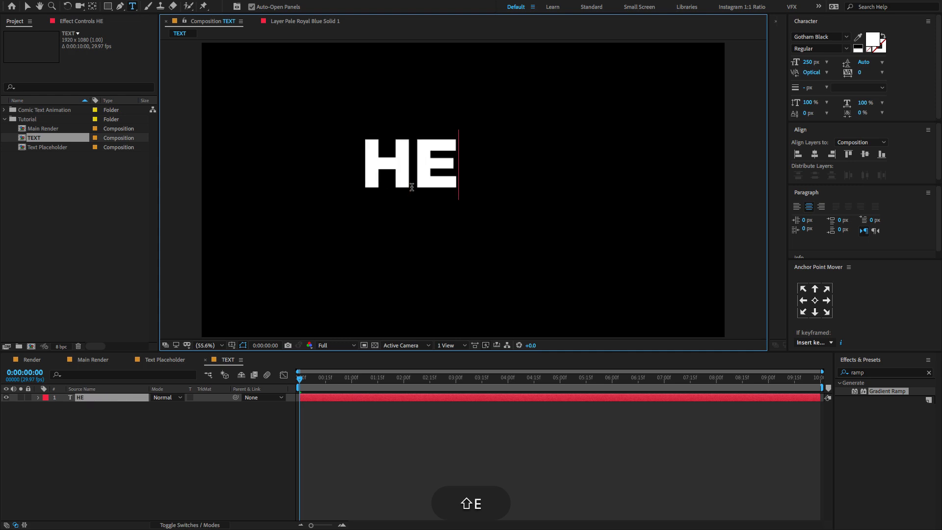
pyautogui.write('LLO')
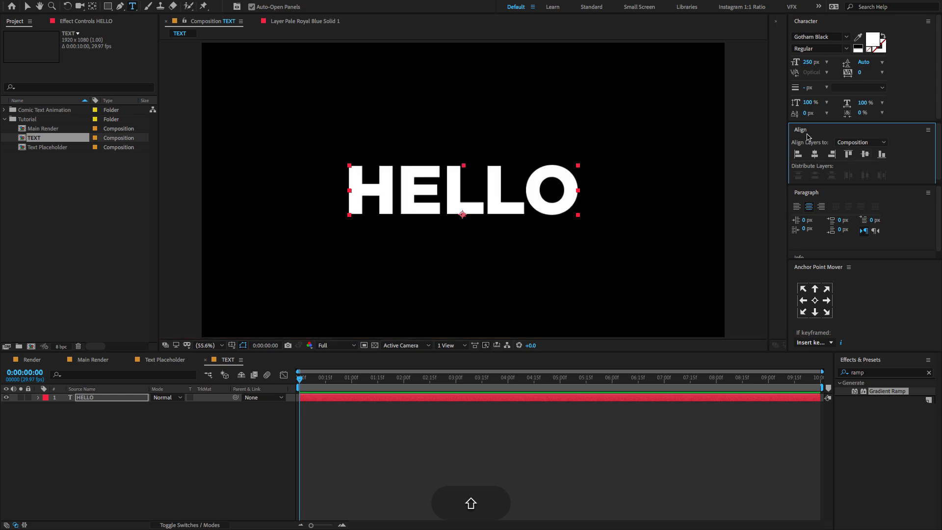
pyautogui.moveTo(809, 62)
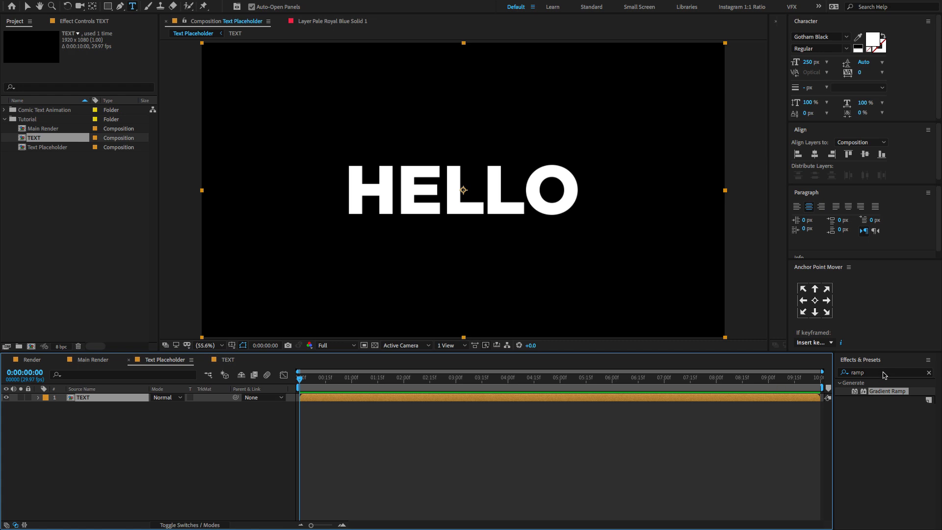
# Apply a Fill effect to the TEXT layer with colour white (FFFFFF)
pyautogui.write('fill')
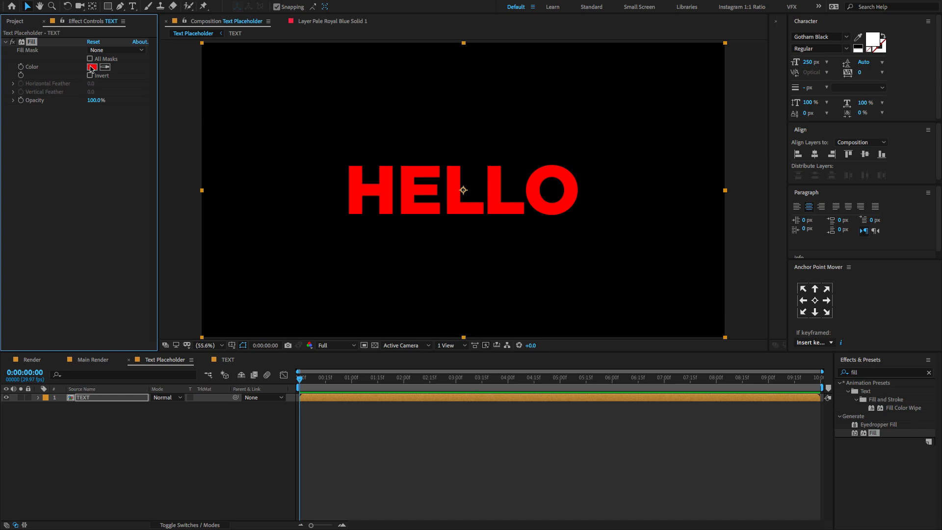
pyautogui.click(92, 67)
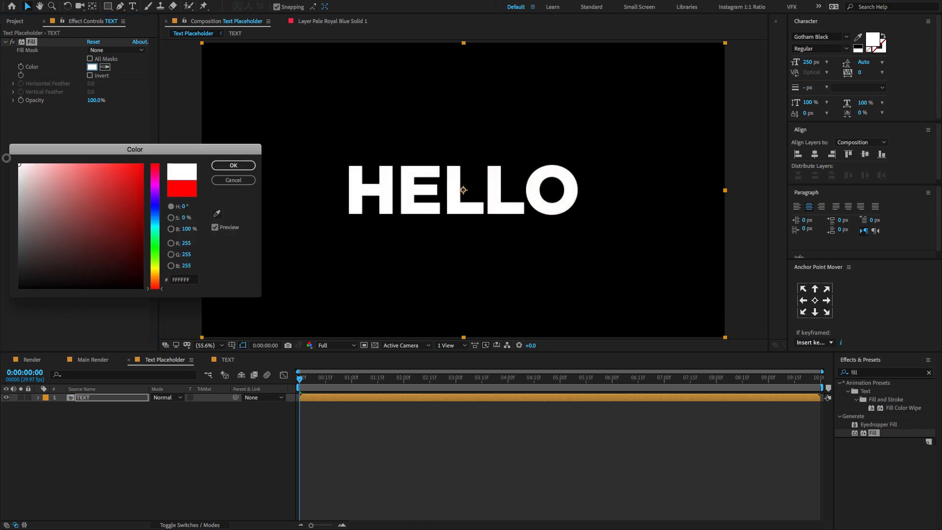
pyautogui.click(233, 165)
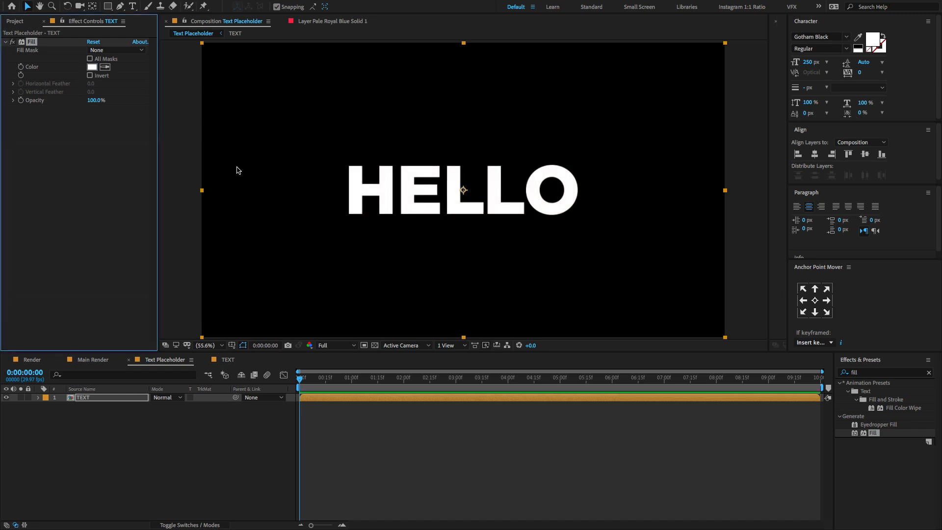
# Add a white 5 px outside Stroke layer style to the TEXT layer
pyautogui.rightClick(83, 397)
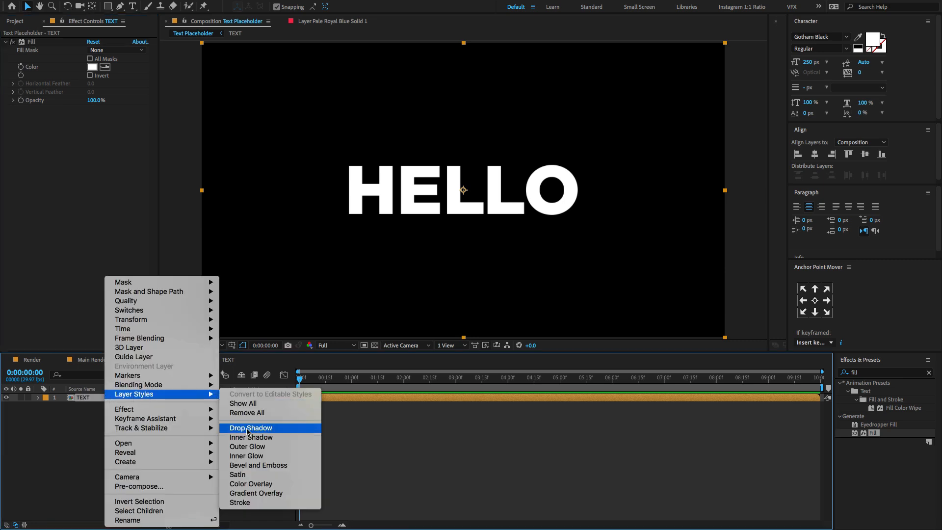
pyautogui.moveTo(239, 502)
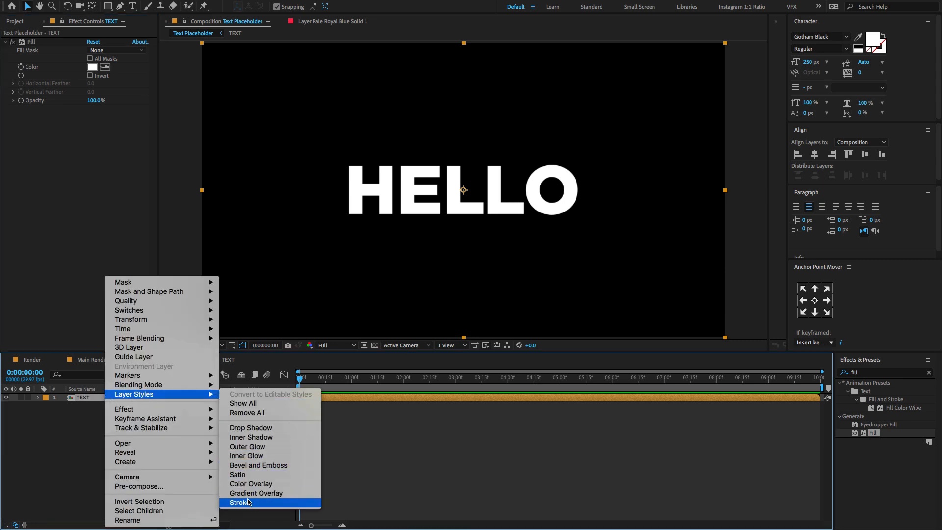
pyautogui.click(239, 503)
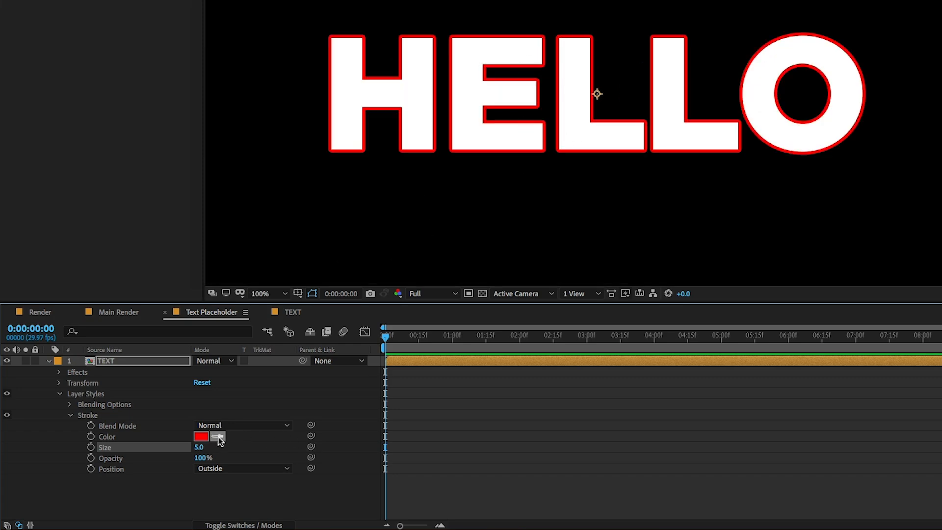
pyautogui.click(217, 436)
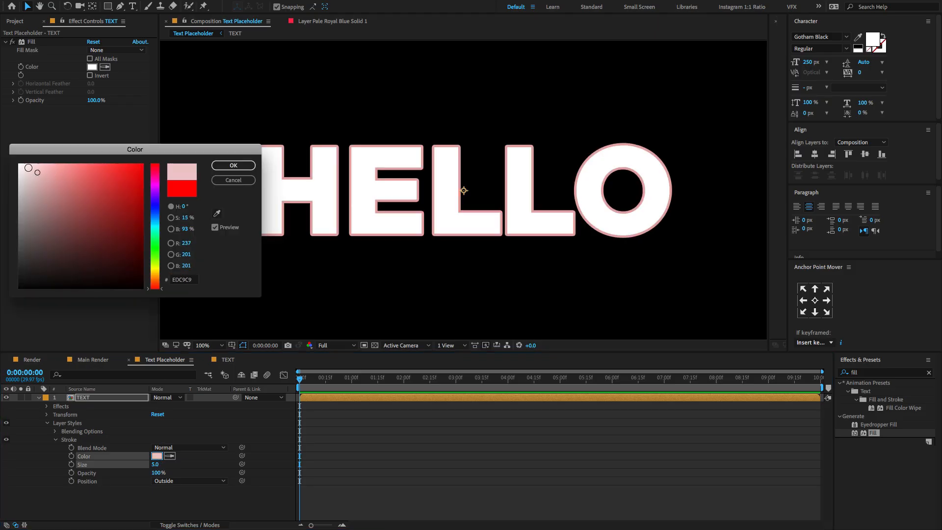
pyautogui.click(232, 166)
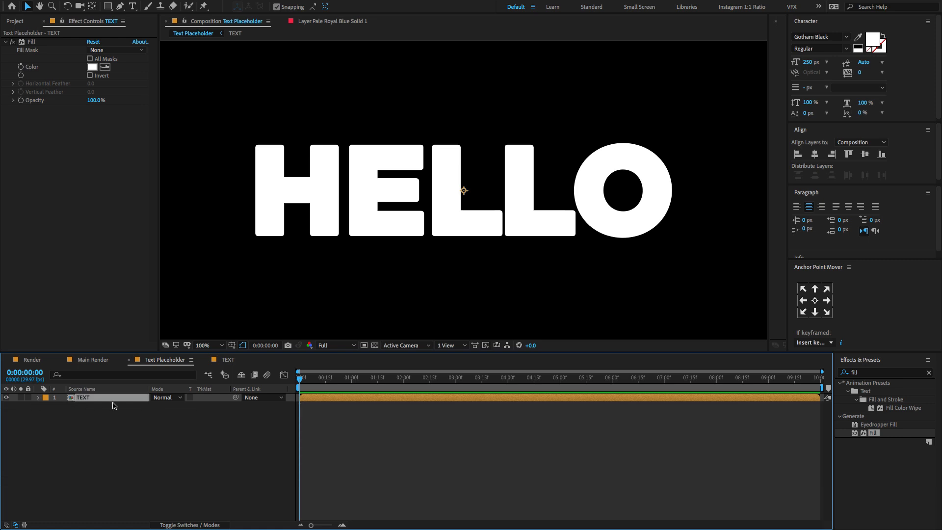
# Duplicate the TEXT layer and reveal the top copy's changed properties
pyautogui.press('cmd')
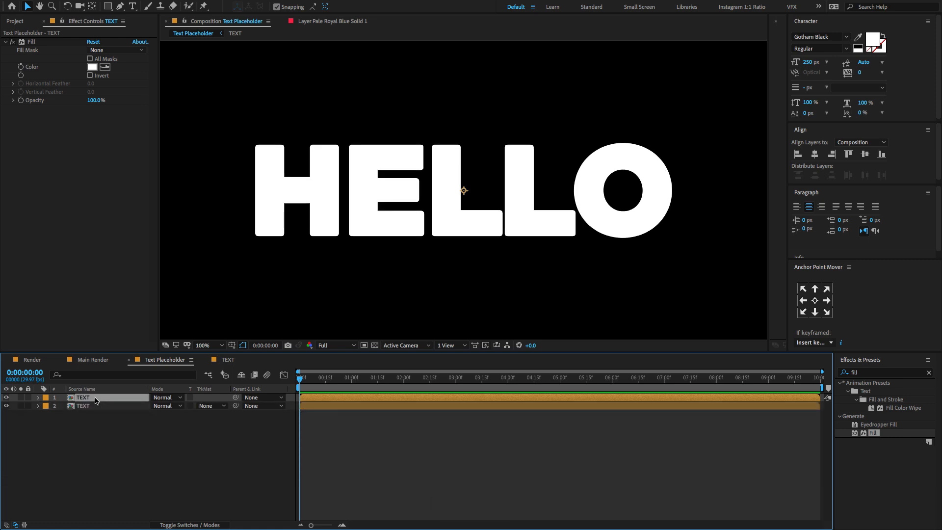
pyautogui.click(37, 397)
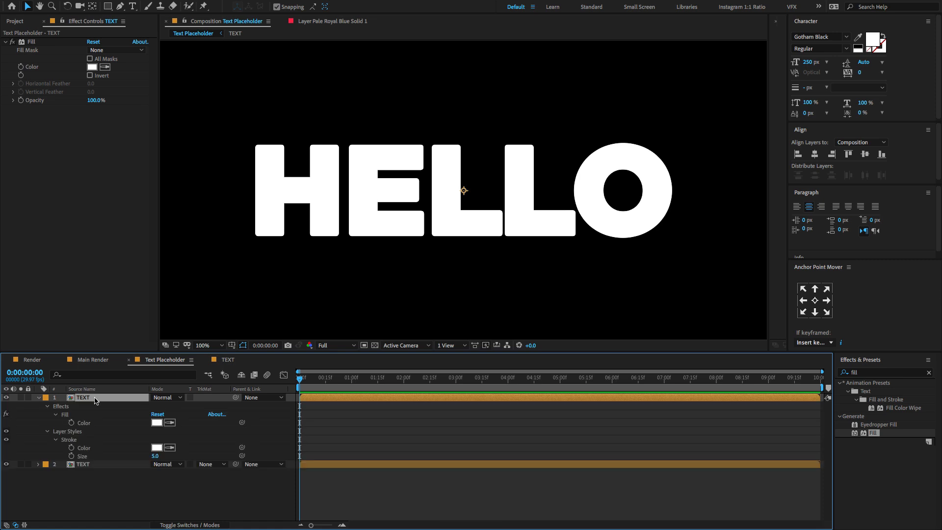
pyautogui.moveTo(179, 439)
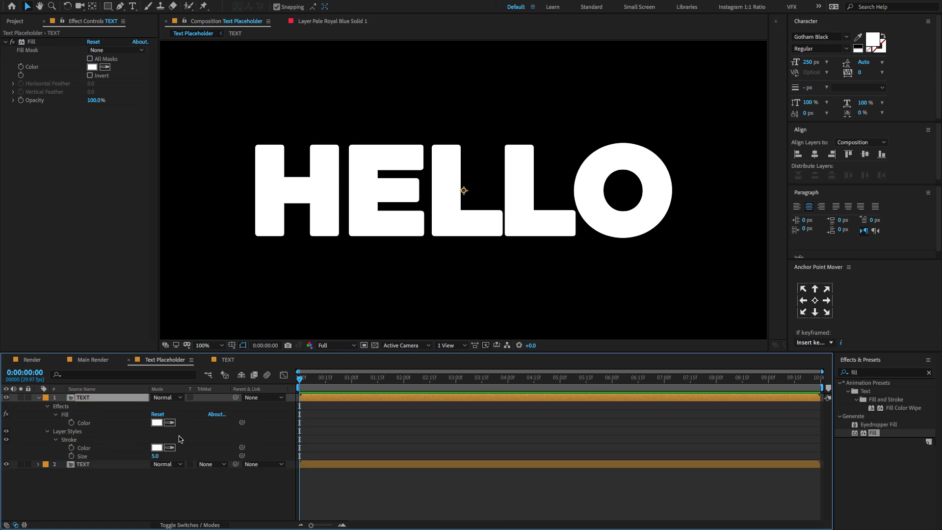
pyautogui.moveTo(87, 443)
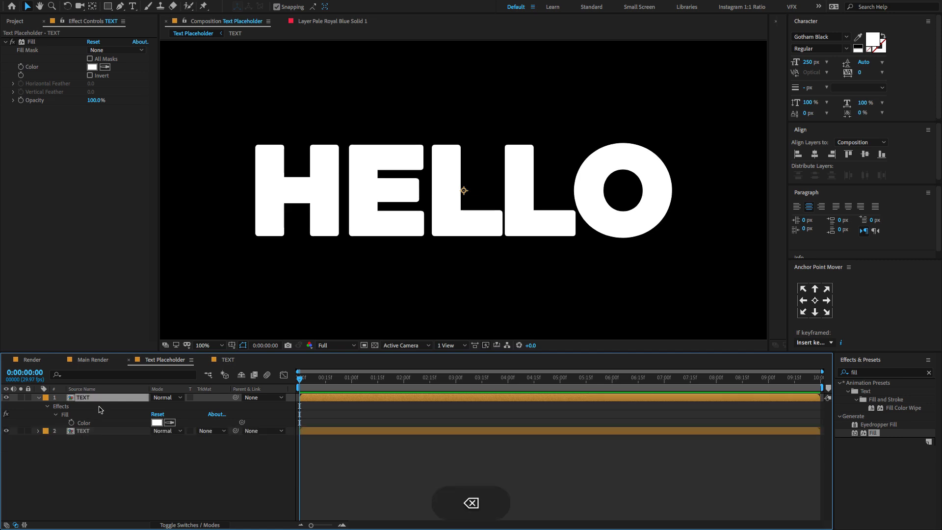
# Add an Inner Shadow to the top TEXT layer: distance/size 6, choke 10%, noise 2%, orange
pyautogui.rightClick(84, 397)
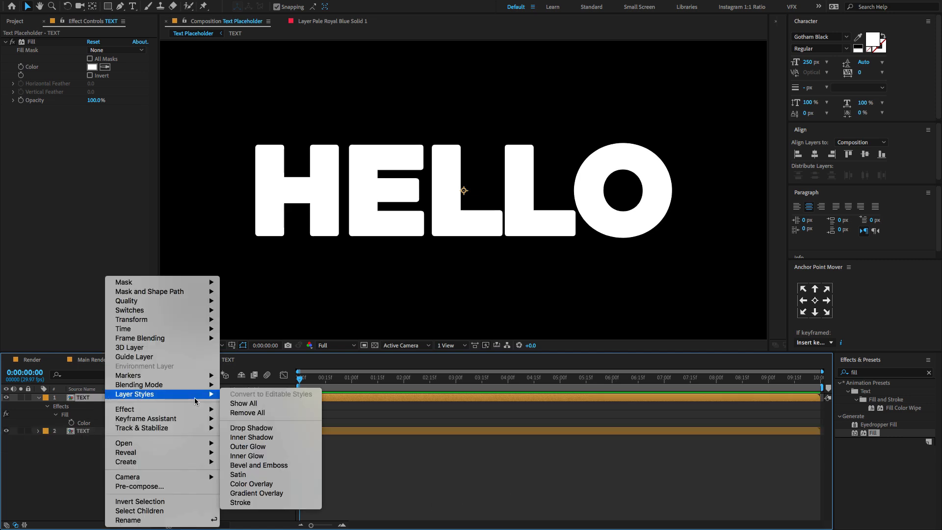
pyautogui.moveTo(246, 455)
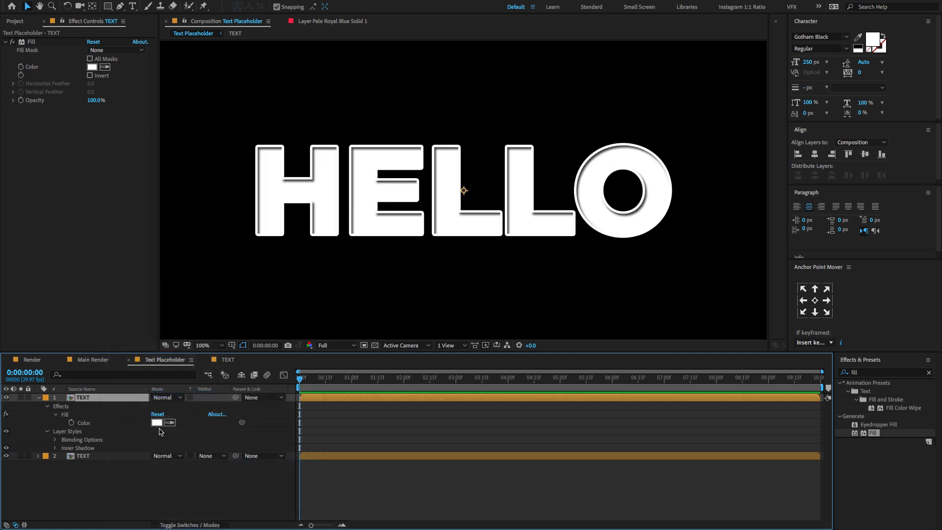
pyautogui.moveTo(65, 451)
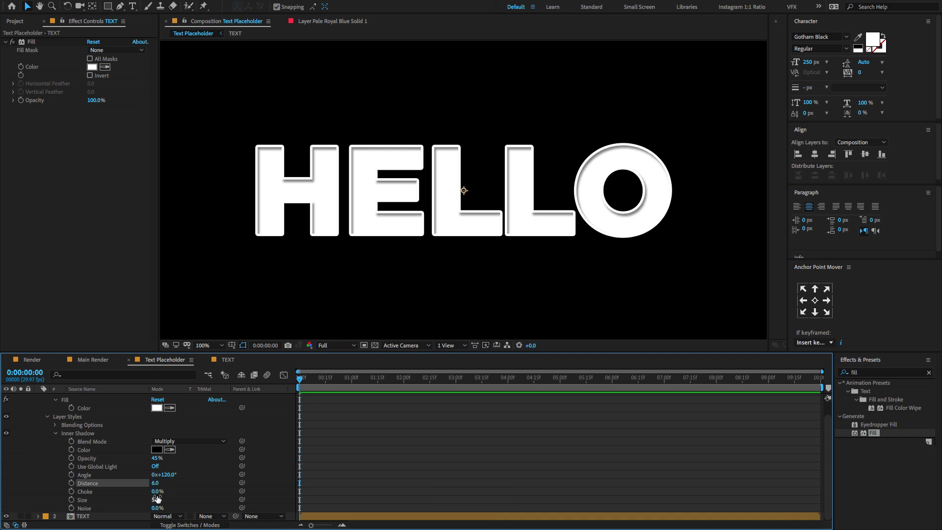
pyautogui.moveTo(157, 490); pyautogui.dragTo(168, 491)
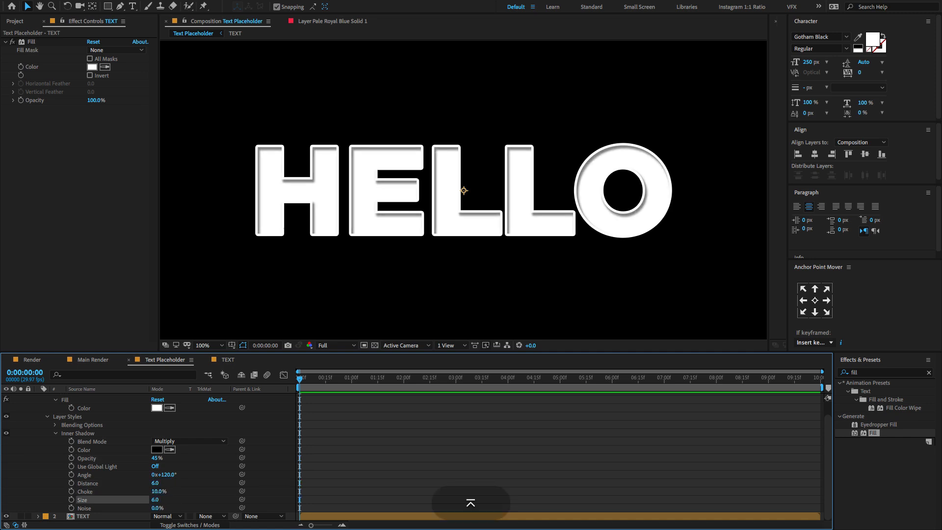
pyautogui.click(157, 508)
pyautogui.write('2')
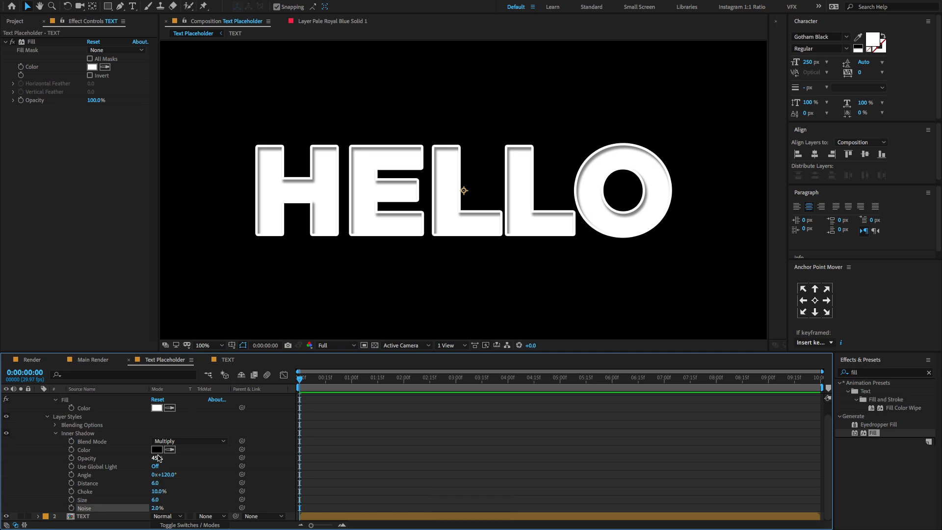
pyautogui.click(156, 450)
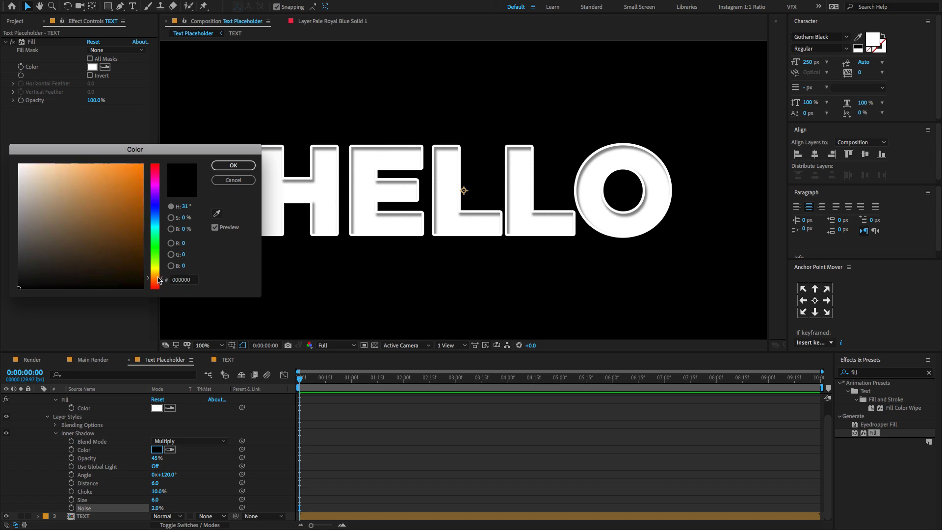
pyautogui.click(125, 173)
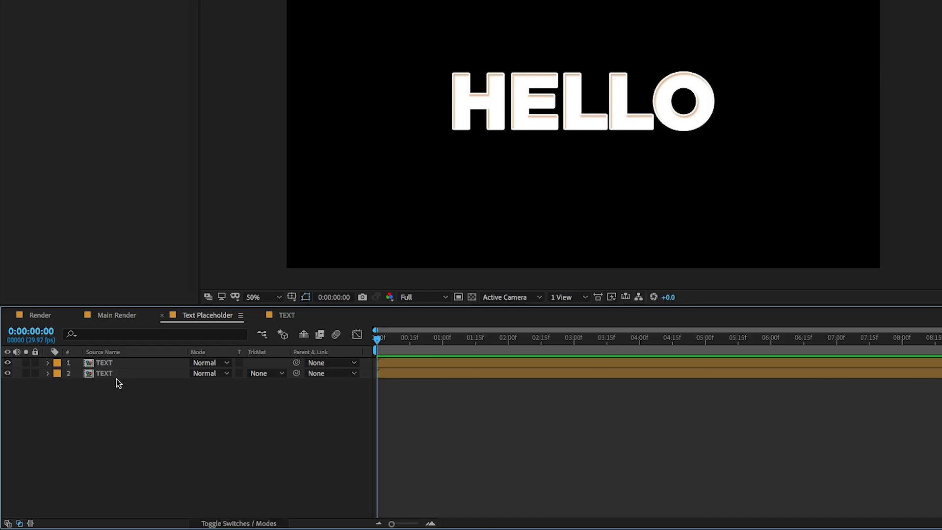
# Precompose the two TEXT layers into a new composition named 'Text Precomp'
pyautogui.press('cmd+d')
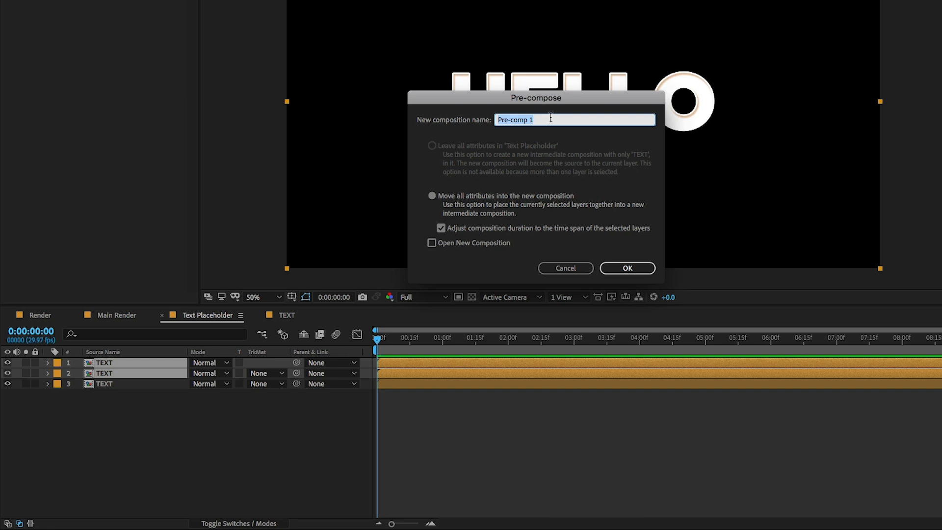
pyautogui.write('Text P')
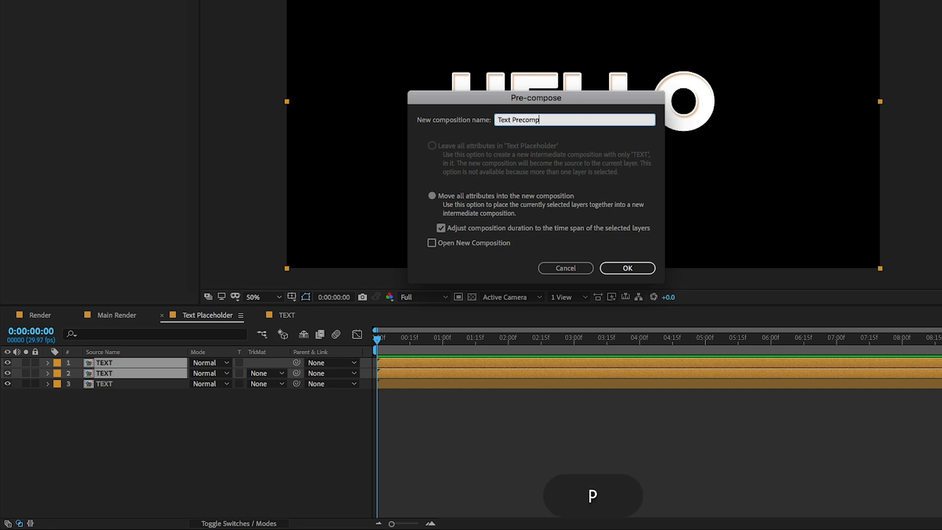
pyautogui.click(626, 268)
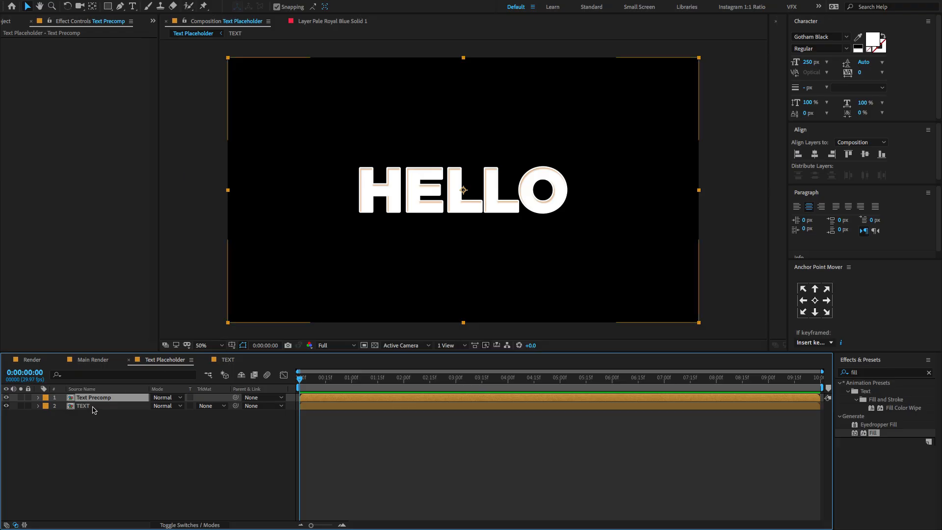
# Apply CC Radial Fast Blur to TEXT at amount 10, centred above the text
pyautogui.click(83, 406)
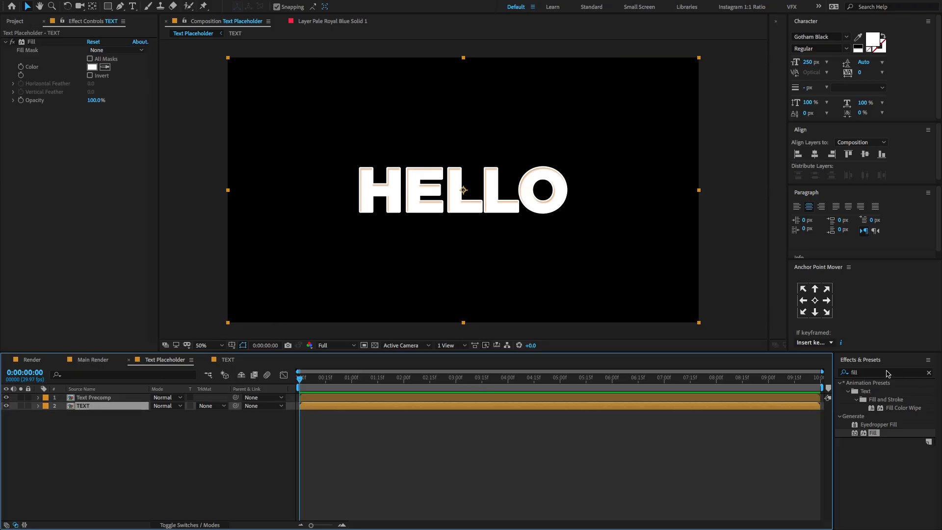
pyautogui.write('cc rad')
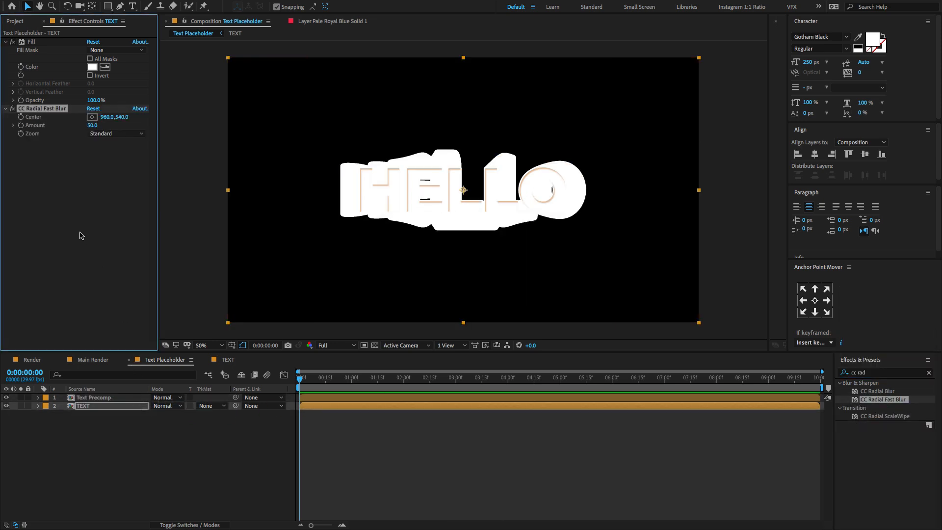
pyautogui.moveTo(252, 244)
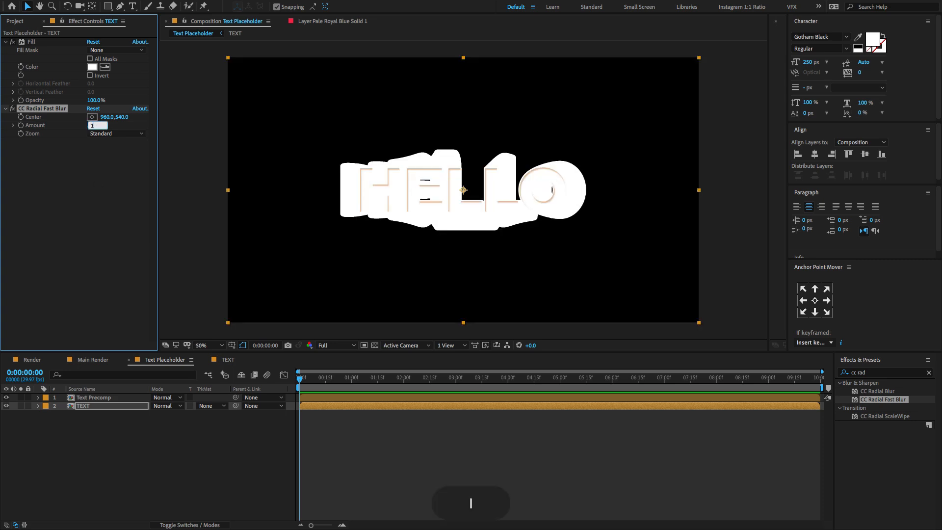
pyautogui.write('10.0')
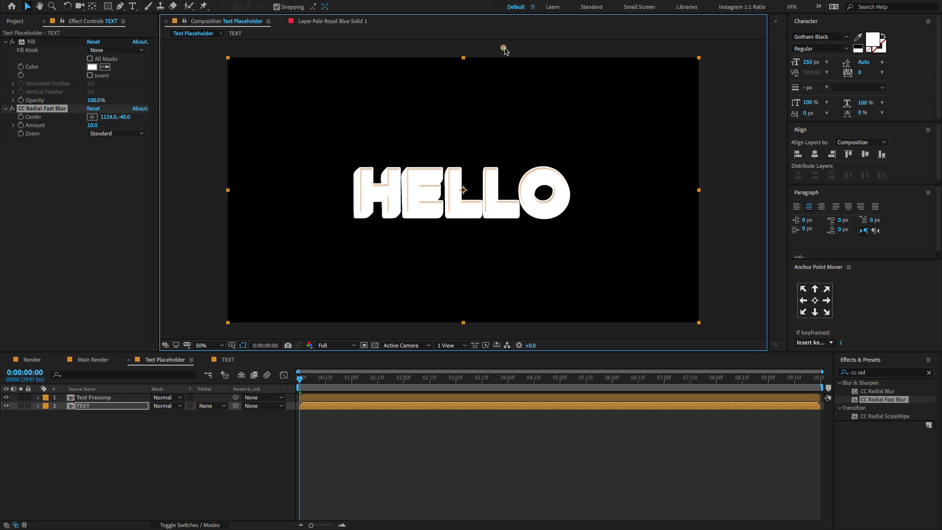
pyautogui.click(91, 66)
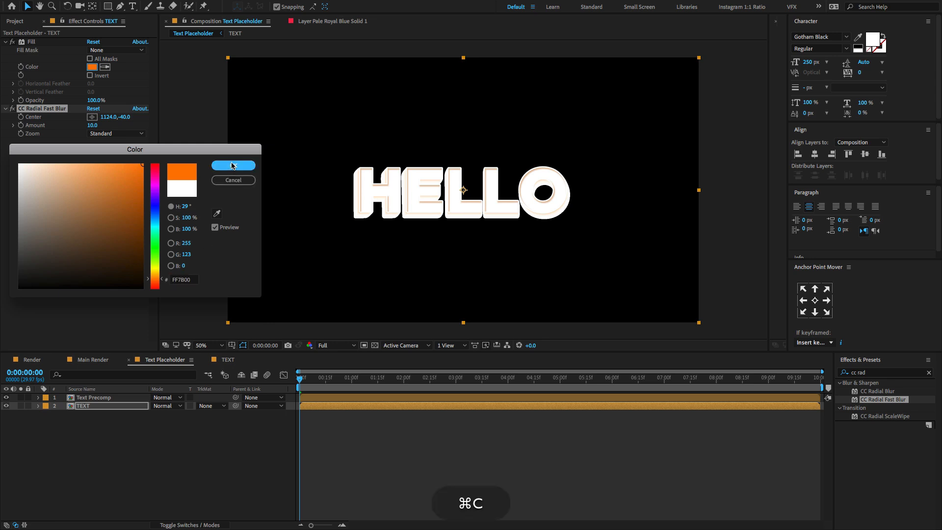
# Make the fill and stroke orange FF7B00 and move the blur centre back above the text
pyautogui.click(233, 166)
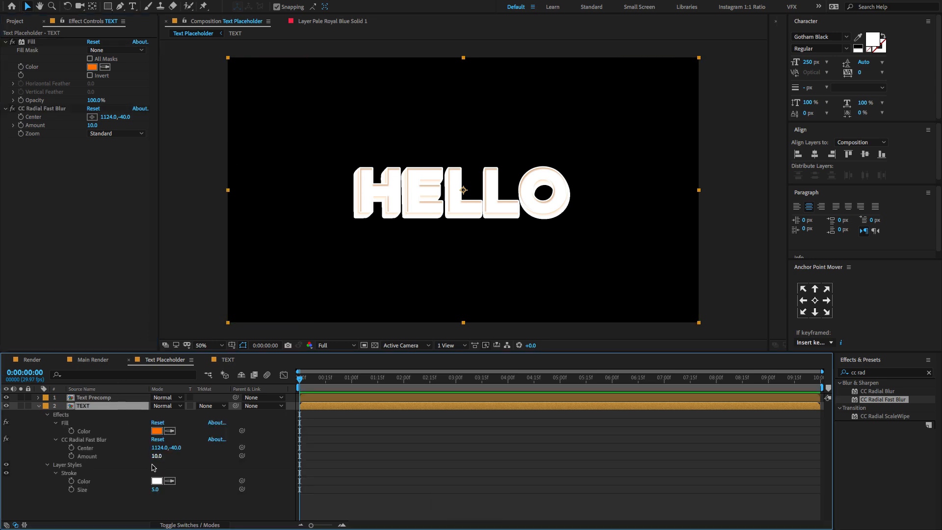
pyautogui.click(157, 481)
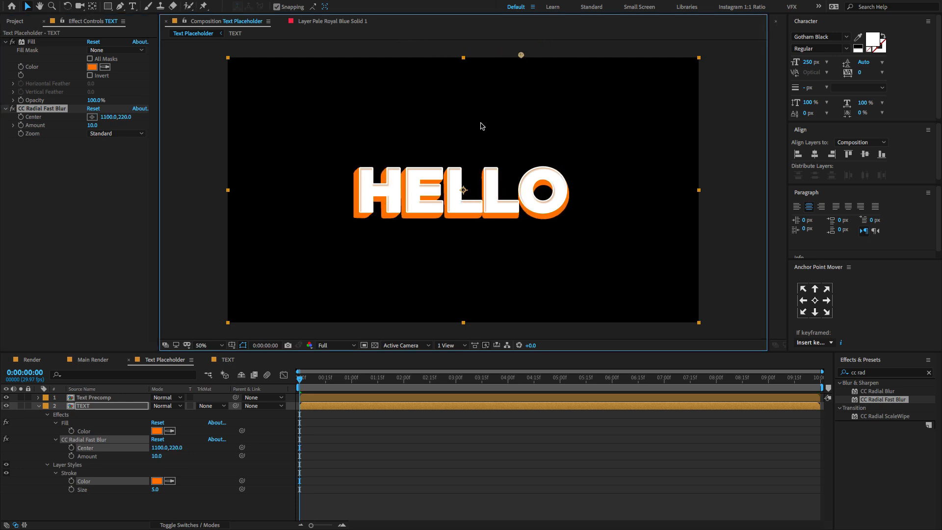
pyautogui.moveTo(520, 55); pyautogui.dragTo(530, 89)
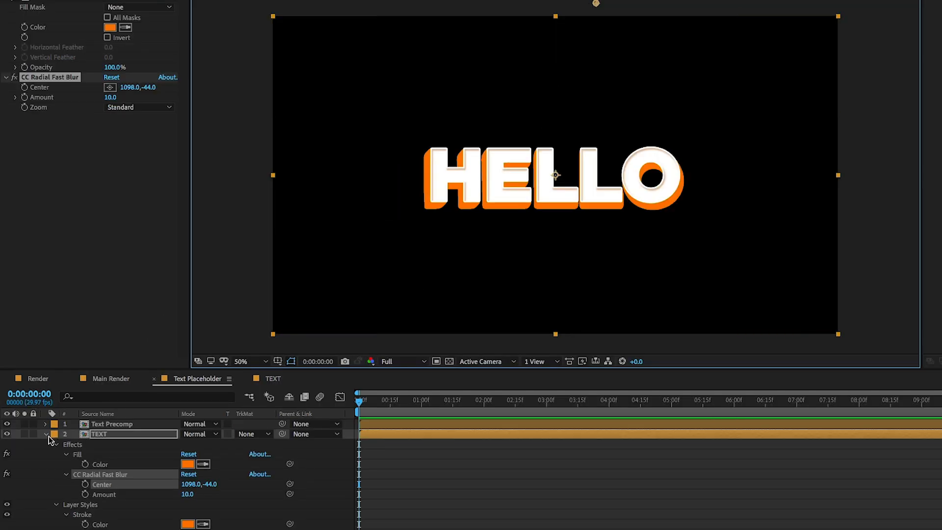
# In Main Render, add a Drop Shadow to the text: direction 180°, distance 35, softness 100
pyautogui.click(110, 378)
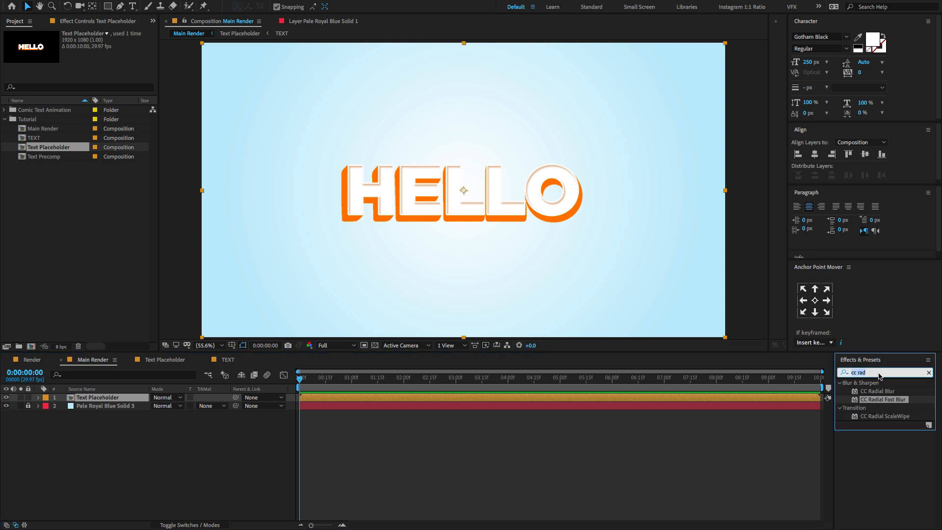
pyautogui.write('drop')
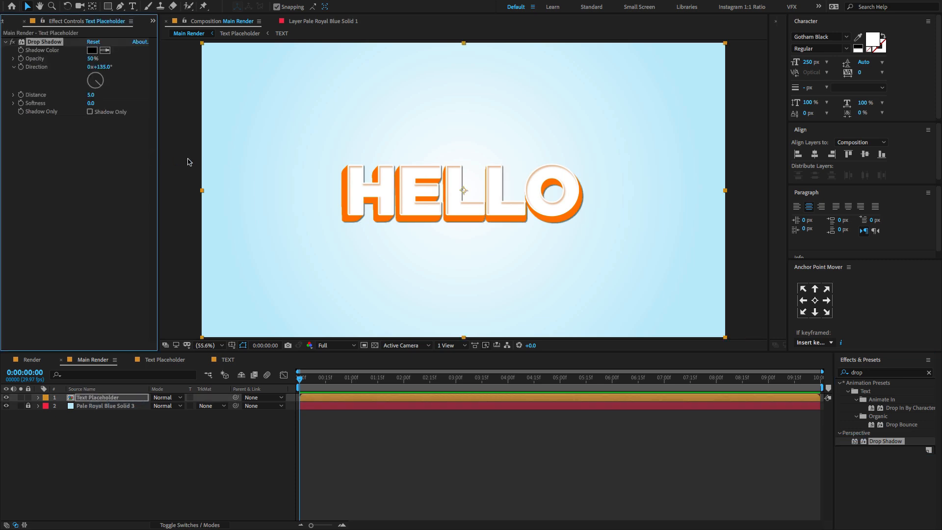
pyautogui.moveTo(94, 80); pyautogui.dragTo(94, 90)
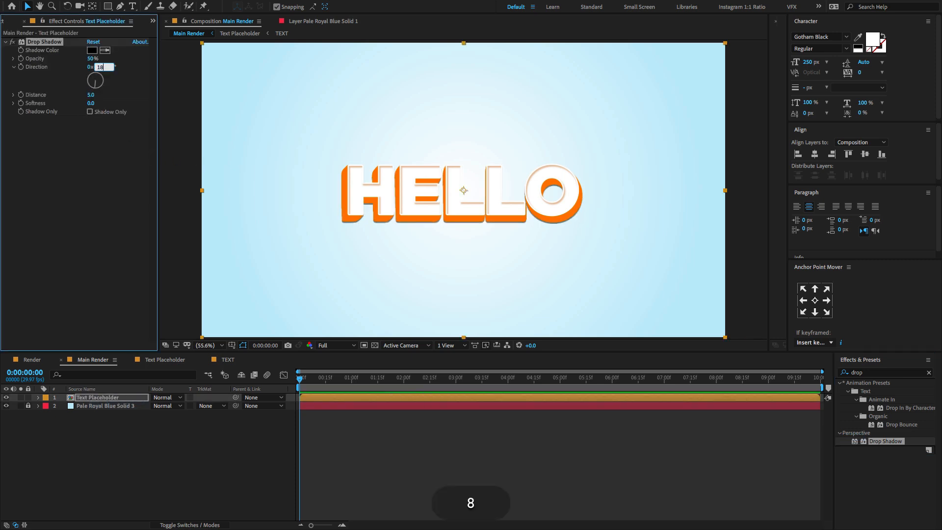
pyautogui.write('180.0°')
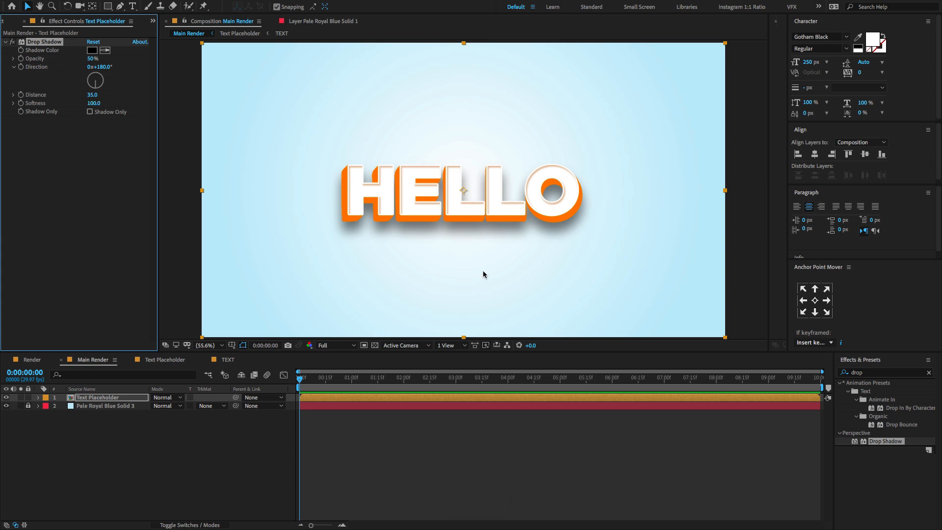
pyautogui.moveTo(379, 314)
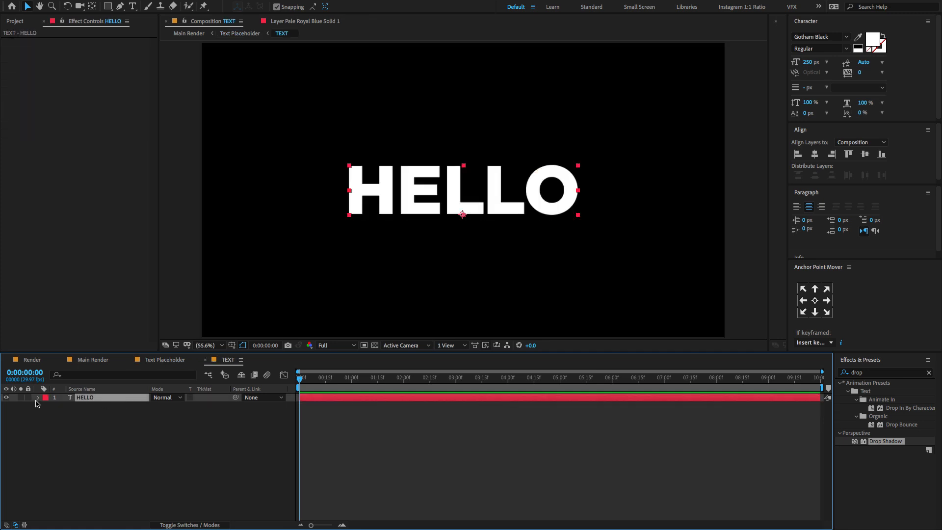
# Add a Scale and Rotation animator to HELLO, starting at 180° rotation and 0 scale
pyautogui.click(226, 406)
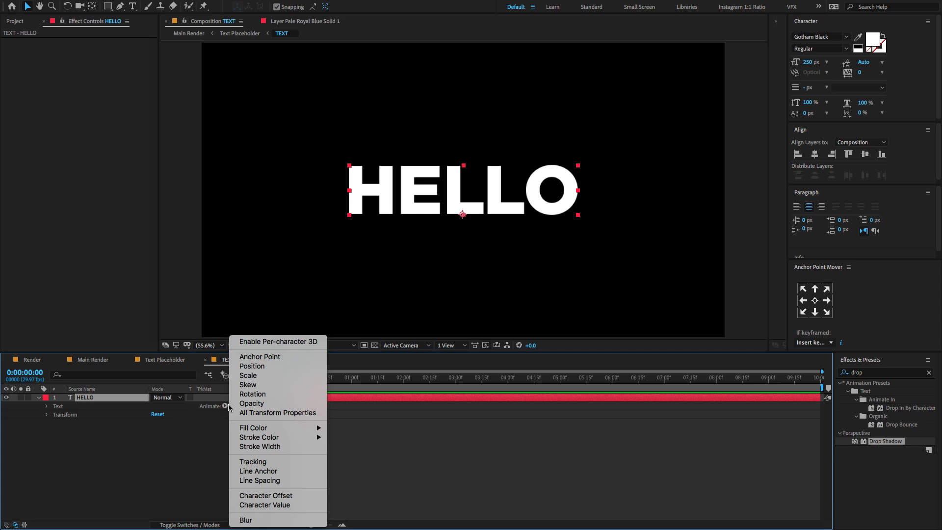
pyautogui.click(248, 375)
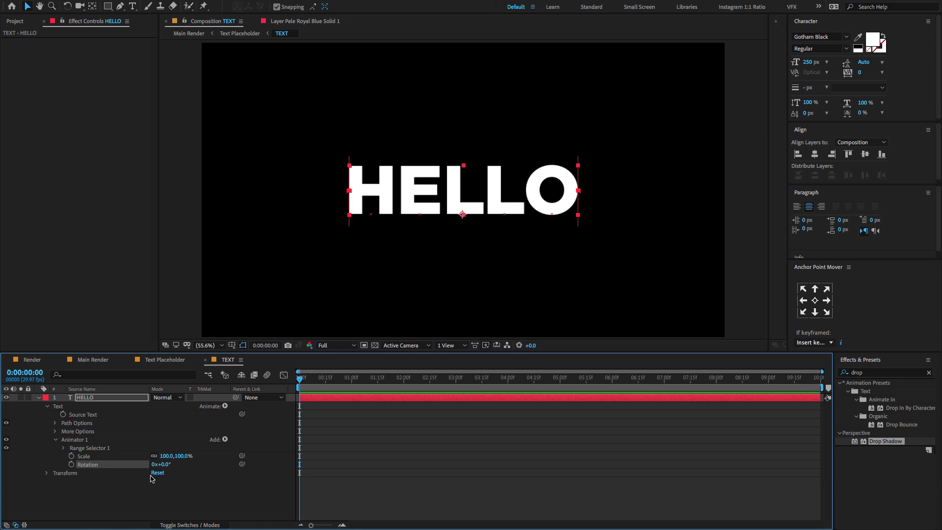
pyautogui.click(70, 456)
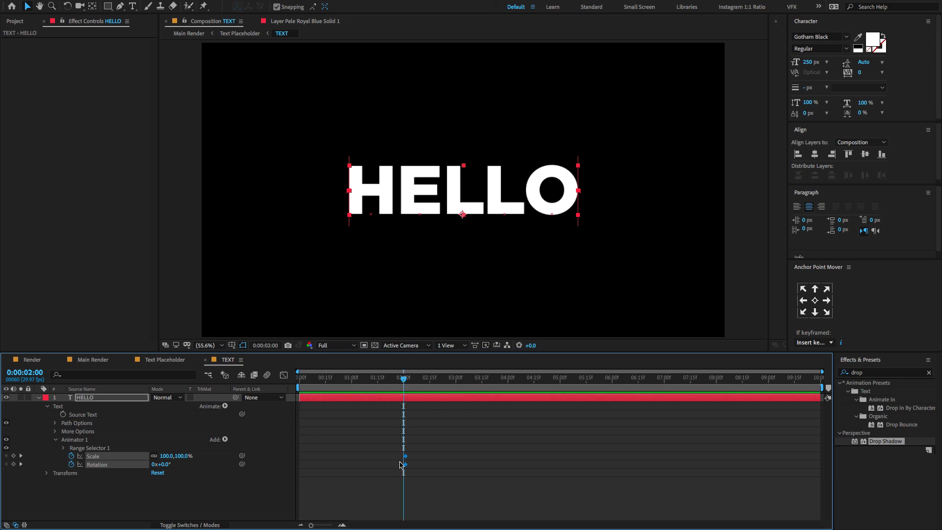
pyautogui.moveTo(383, 384)
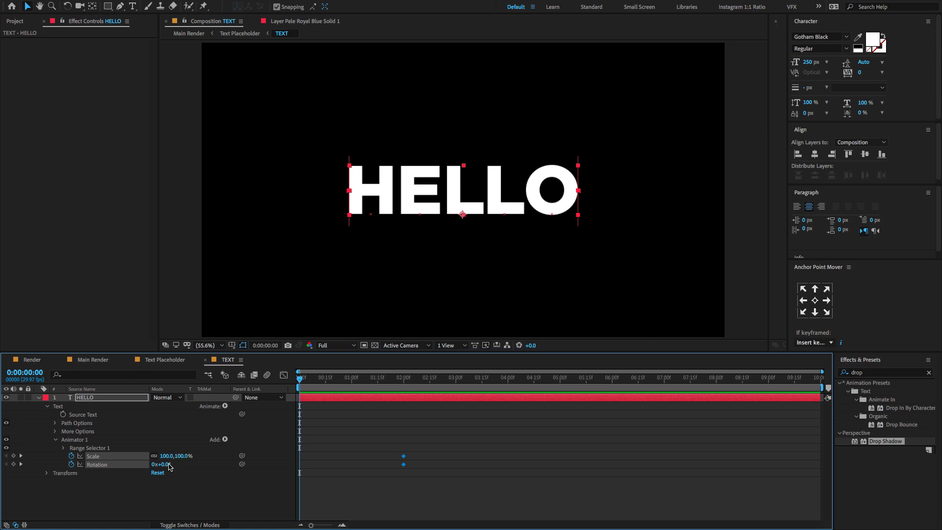
pyautogui.write('180')
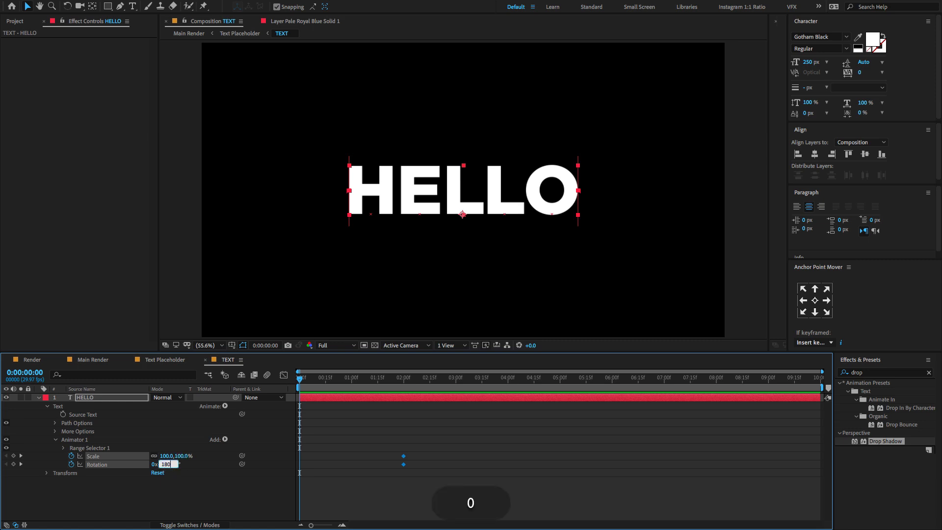
pyautogui.press('Enter')
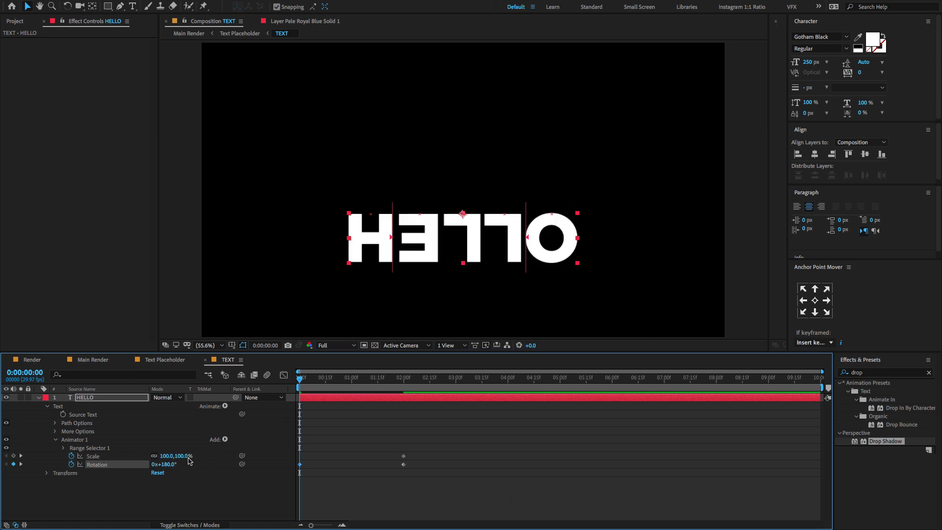
pyautogui.click(174, 456)
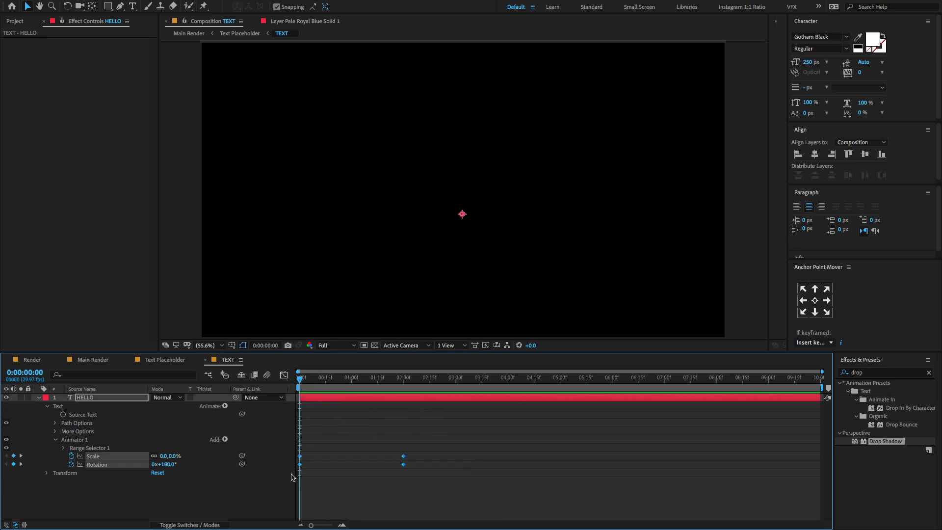
# Ease the HELLO keyframes in the speed graph and scrub to preview the spin-in
pyautogui.click(284, 375)
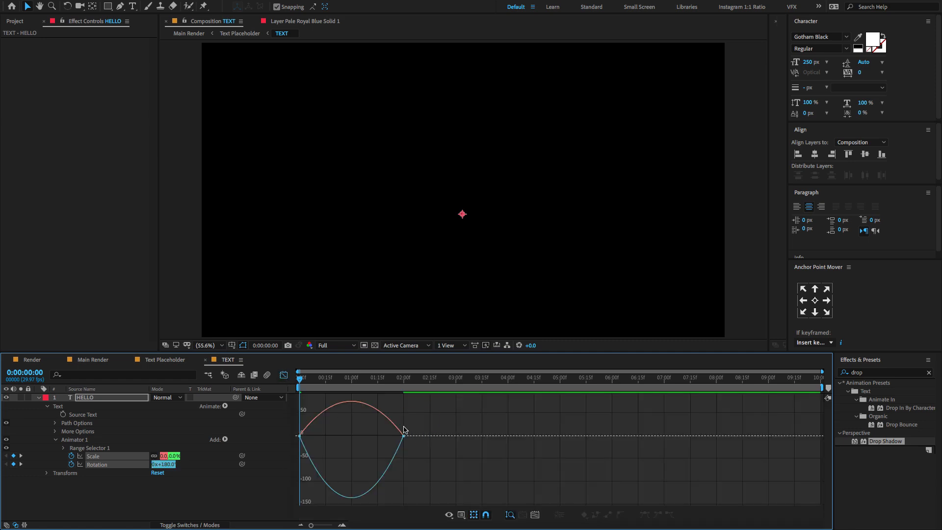
pyautogui.click(508, 514)
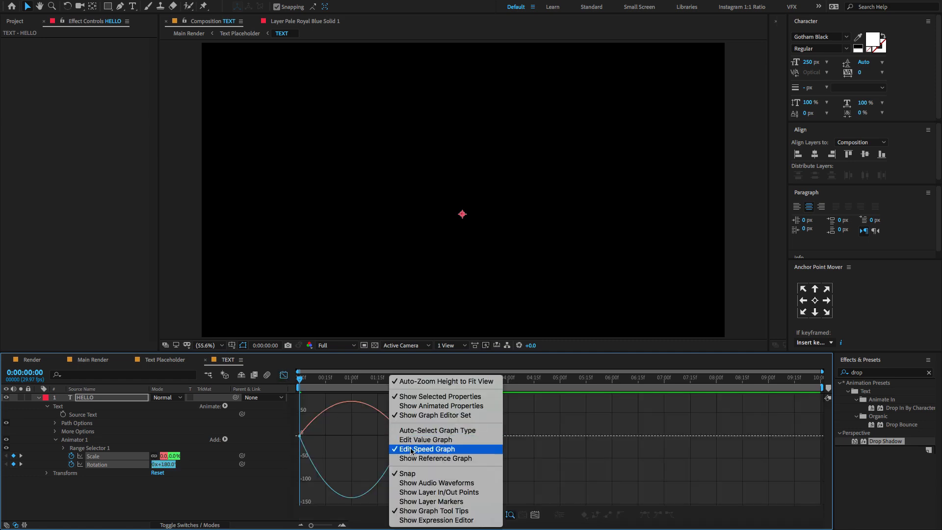
pyautogui.click(425, 449)
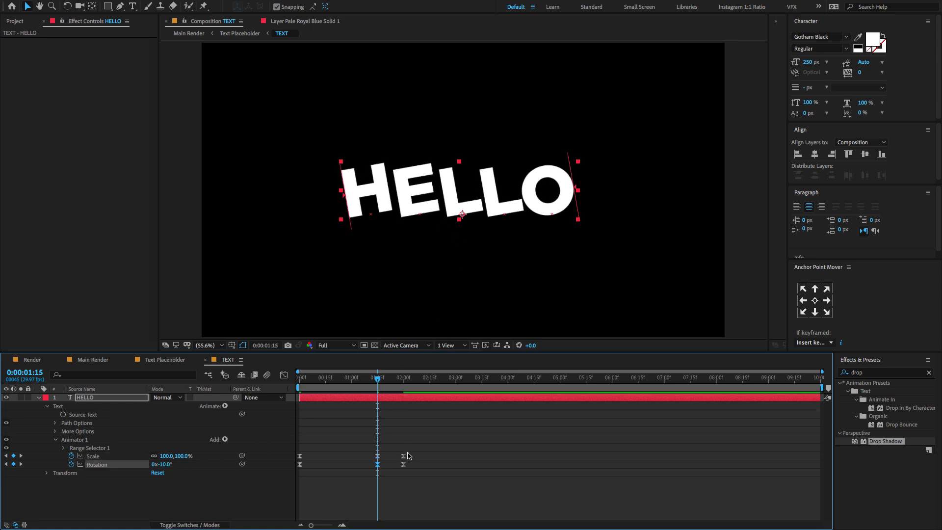
pyautogui.moveTo(377, 377); pyautogui.dragTo(299, 377)
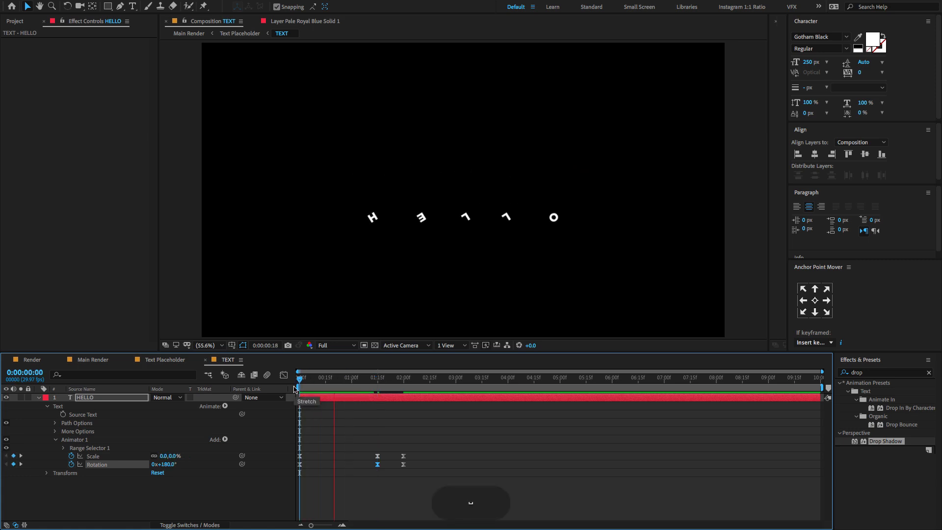